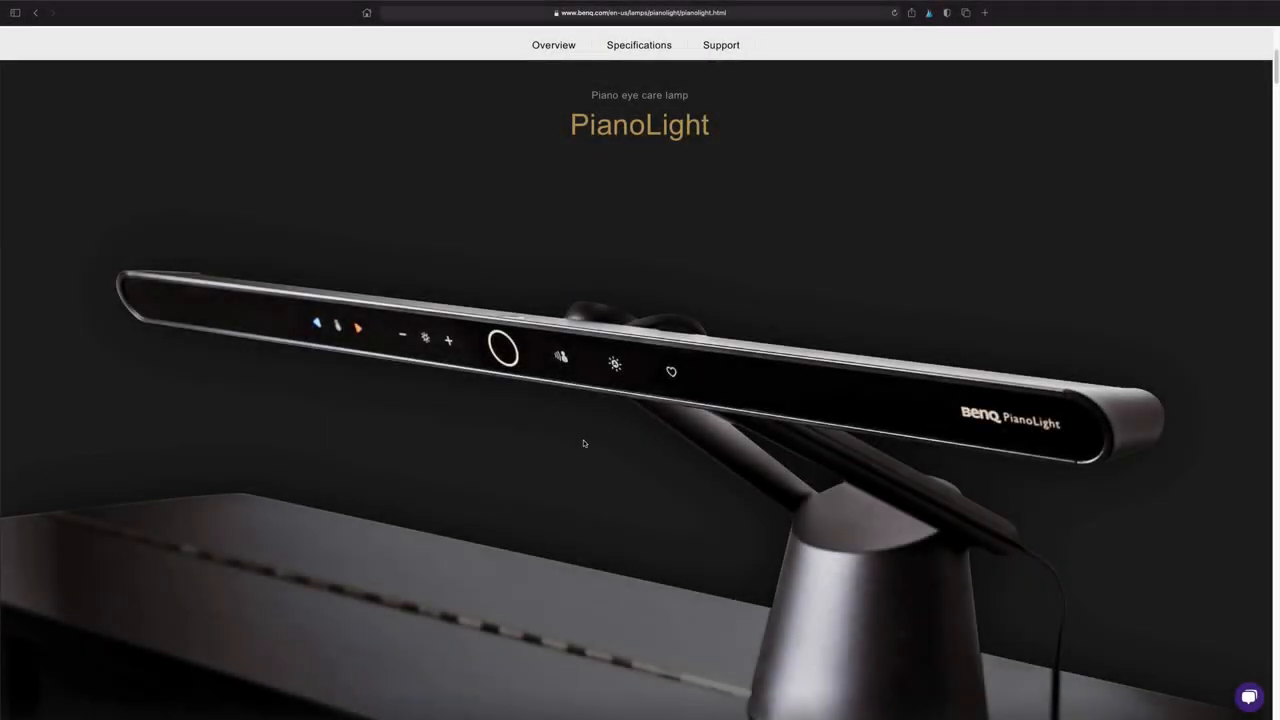
mouse_move(1092, 550)
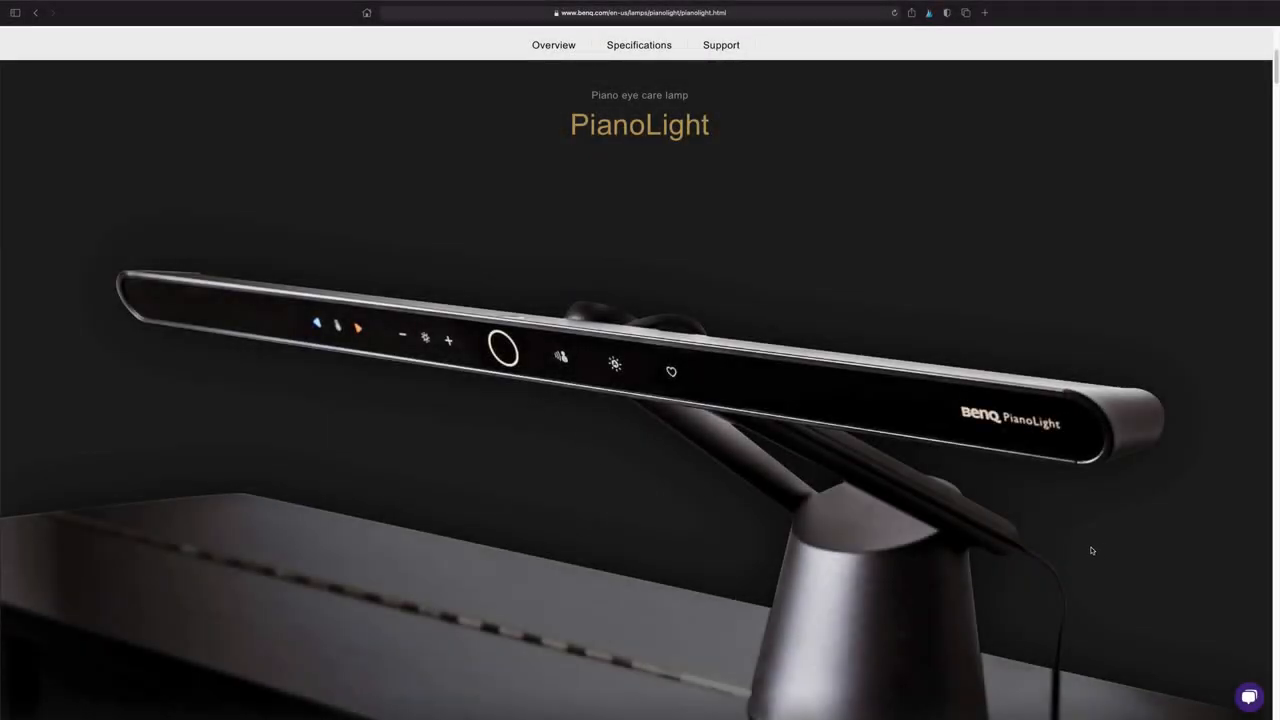
mouse_move(1036, 548)
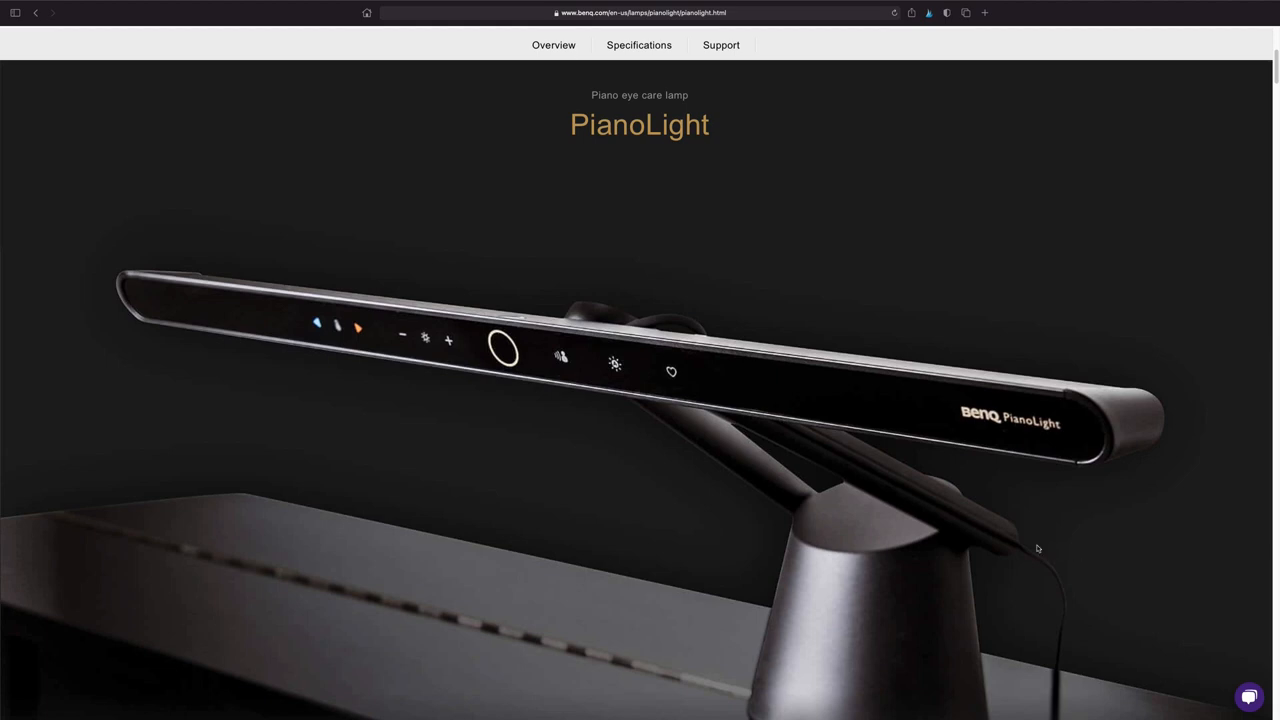
scroll(down, 3)
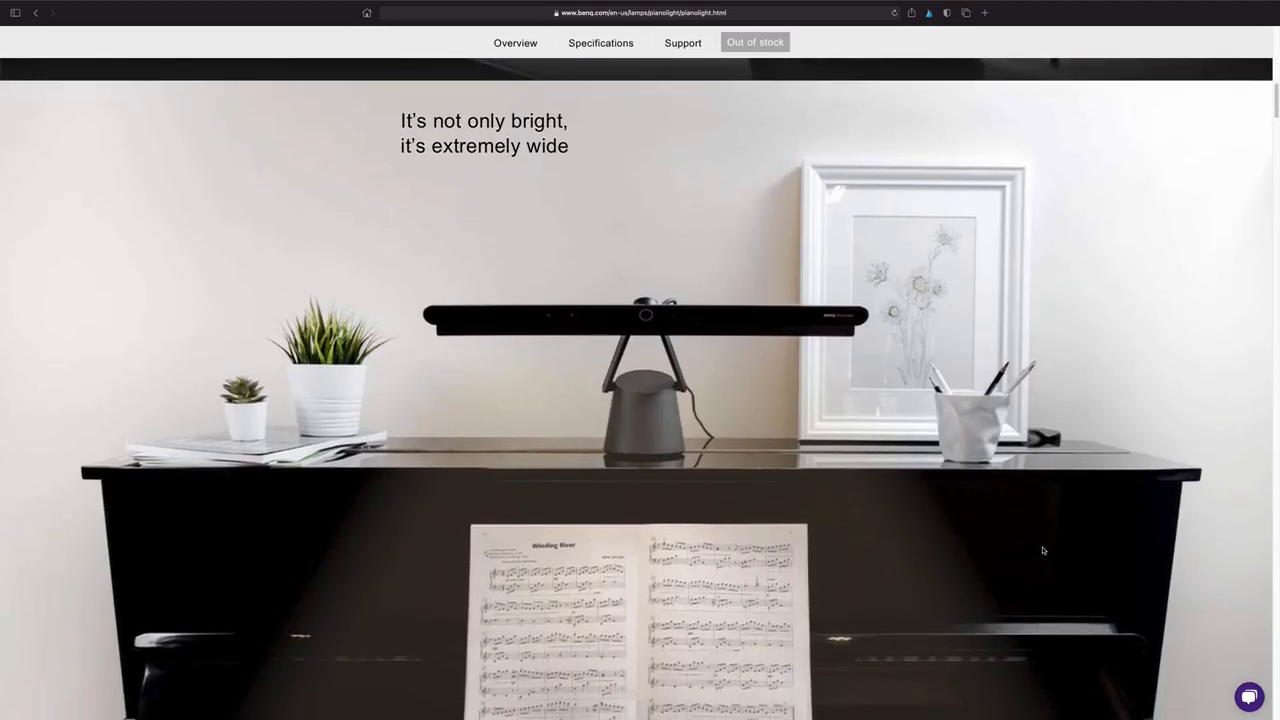
scroll(down, 3)
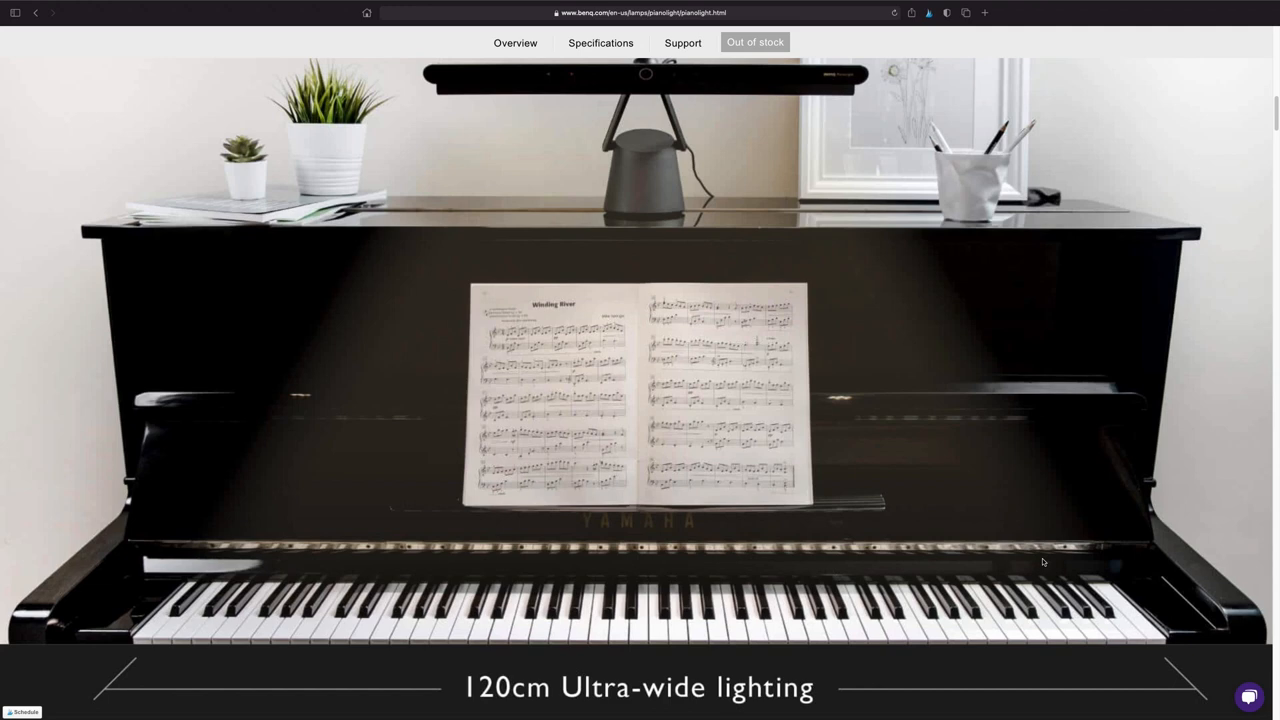
mouse_move(1010, 564)
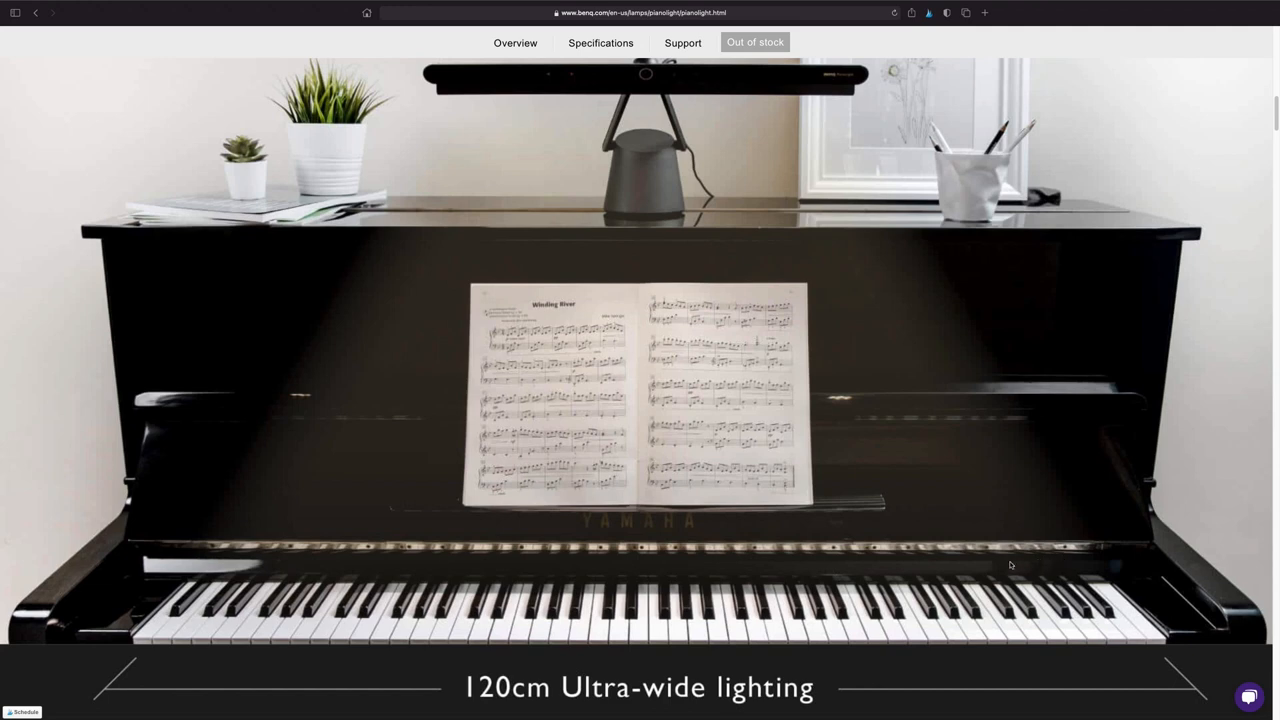
mouse_move(976, 564)
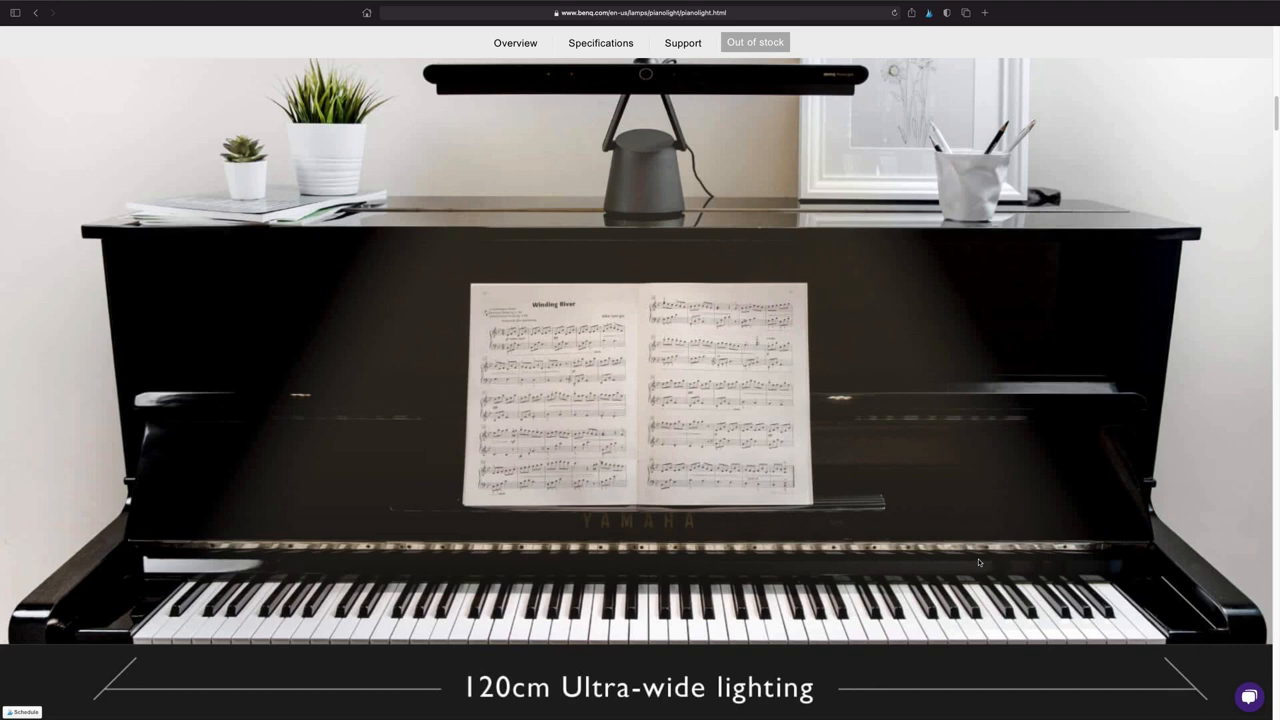
mouse_move(884, 556)
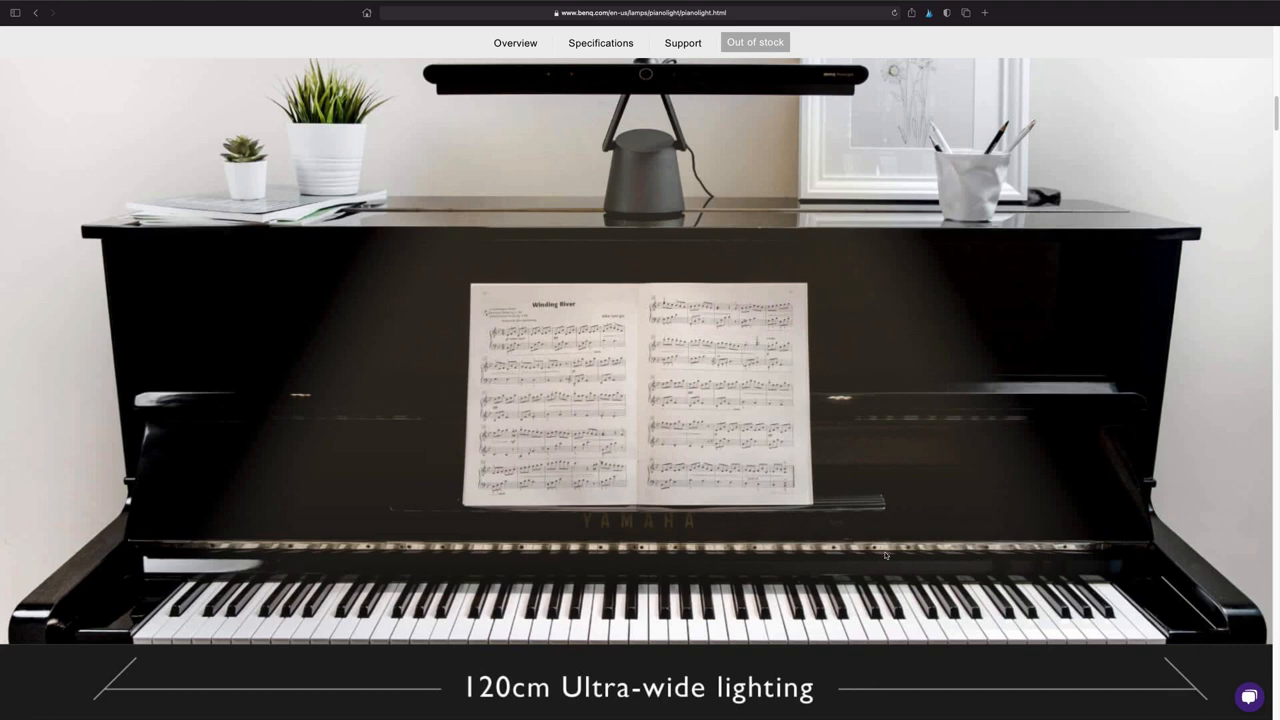
scroll(down, 3)
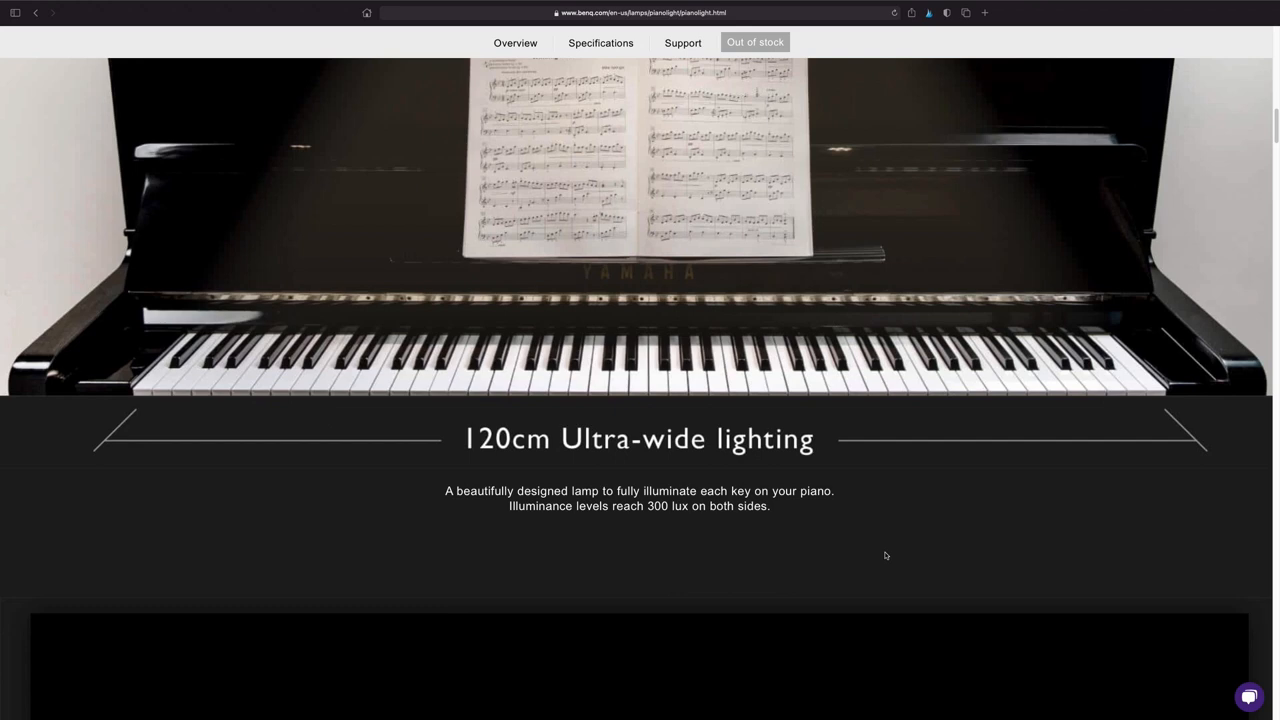
scroll(down, 3)
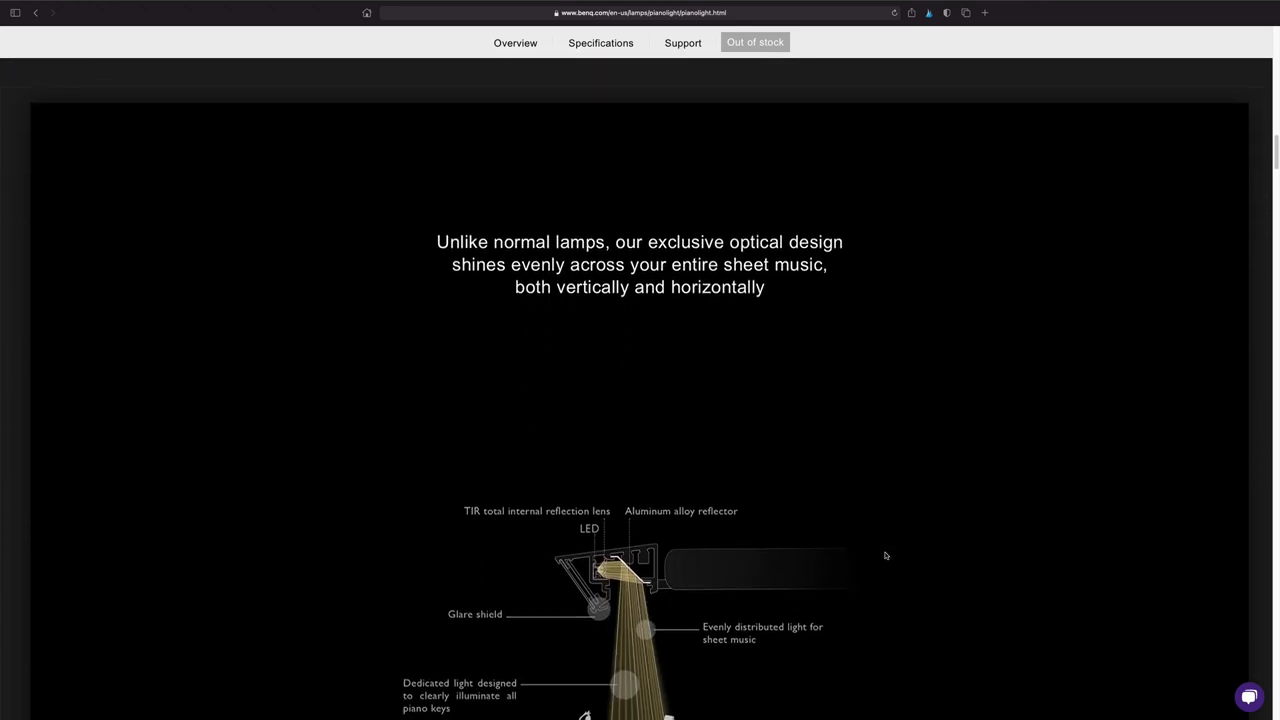
scroll(down, 3)
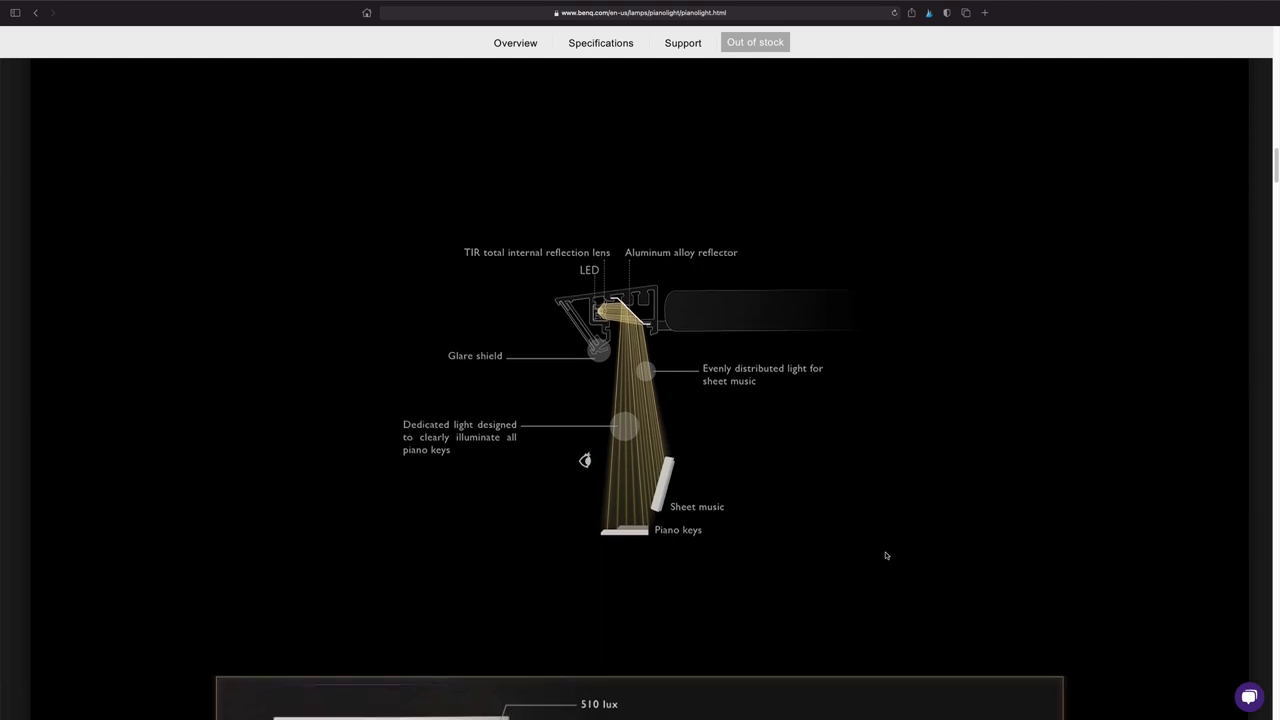
scroll(down, 3)
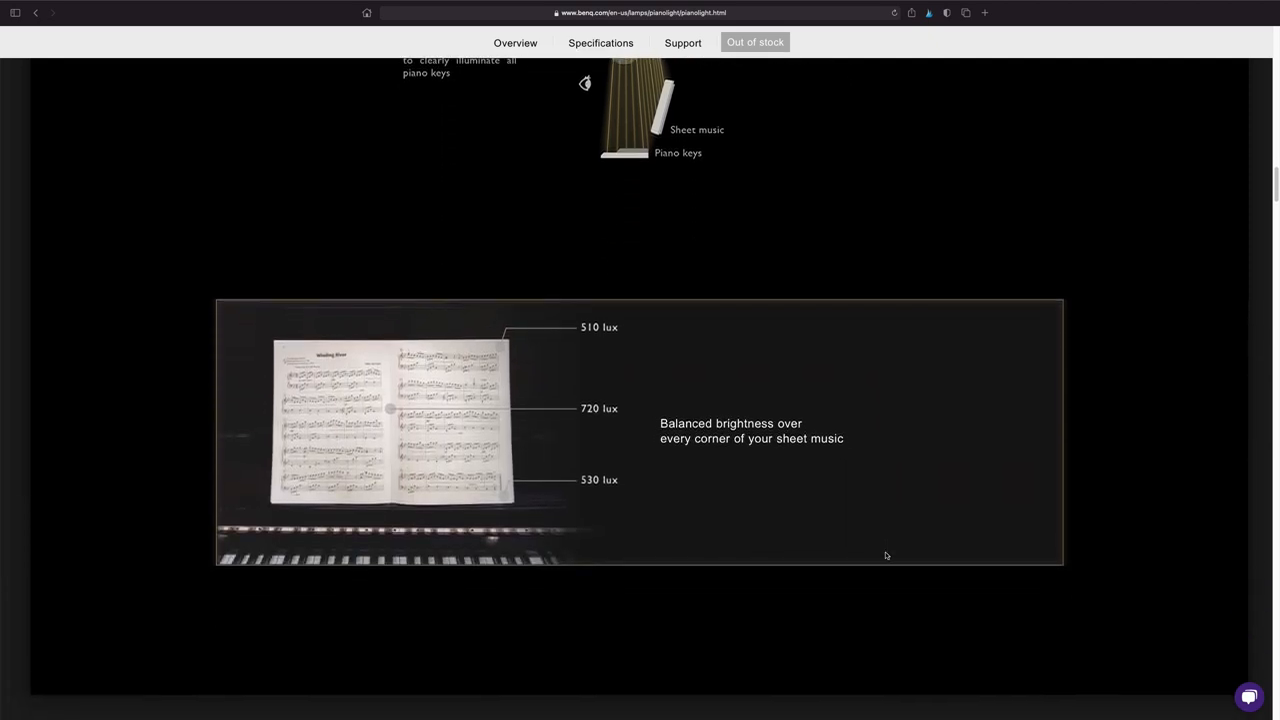
scroll(down, 3)
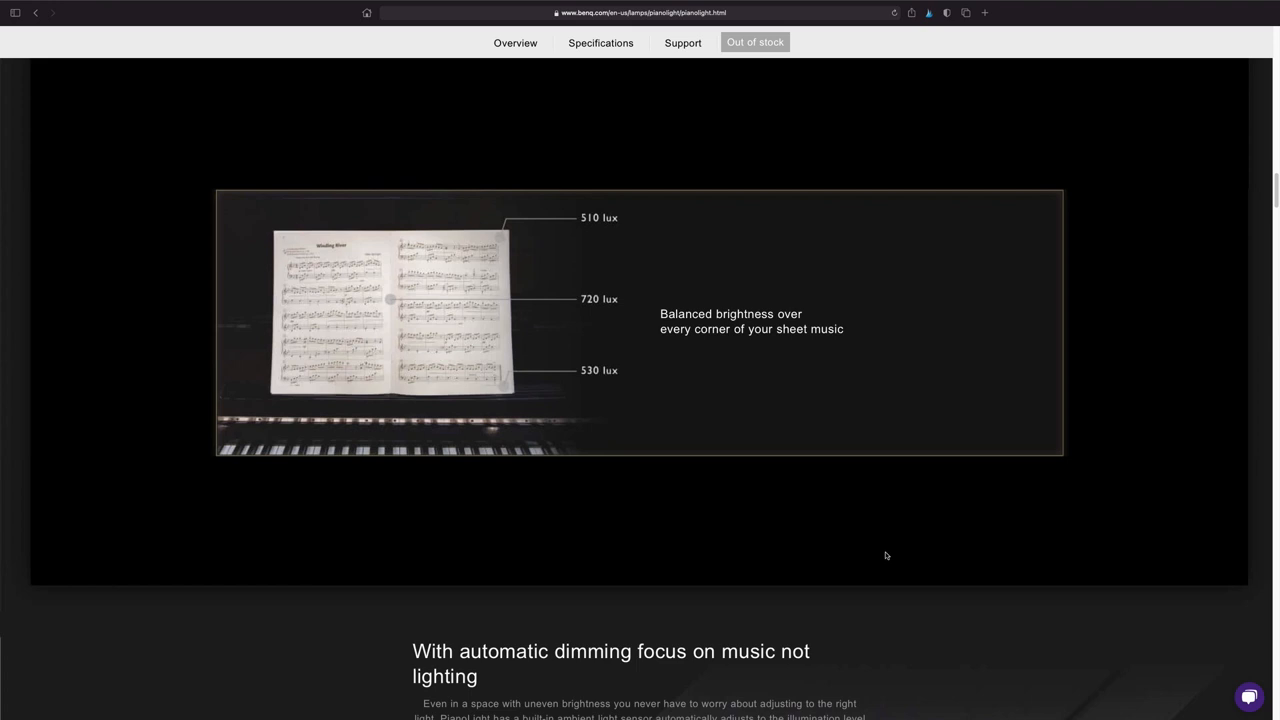
scroll(down, 3)
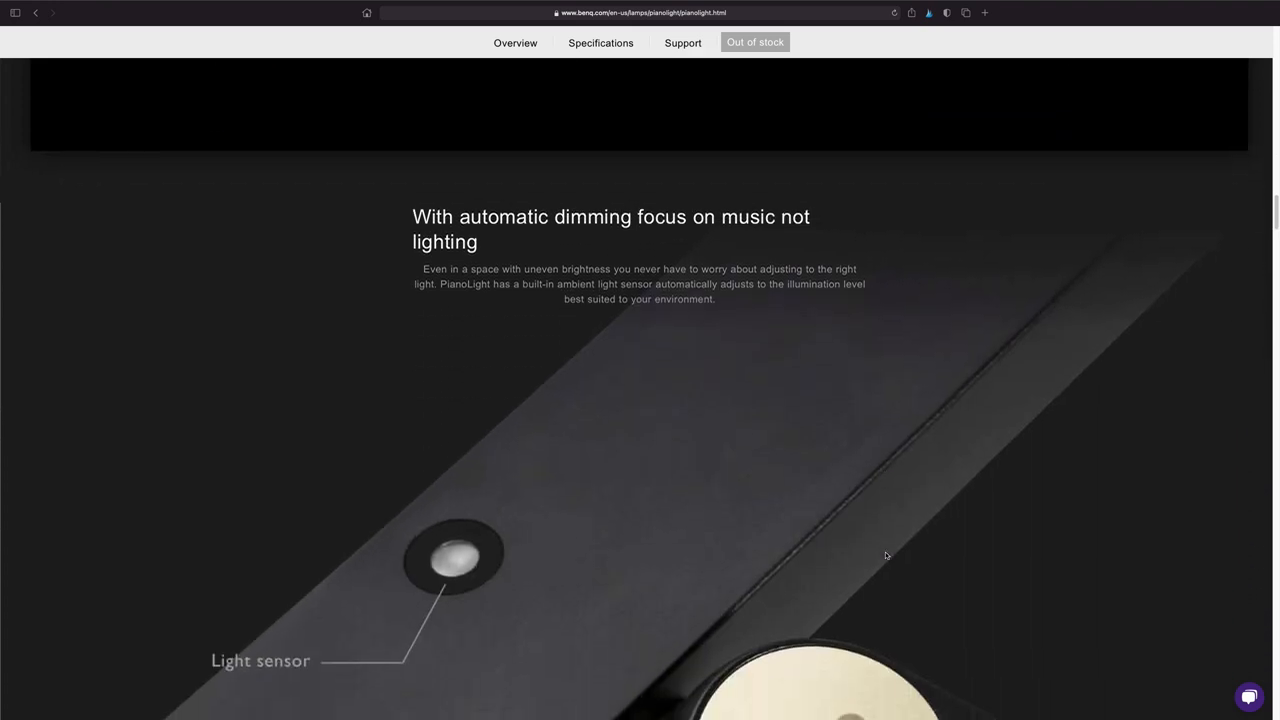
scroll(down, 3)
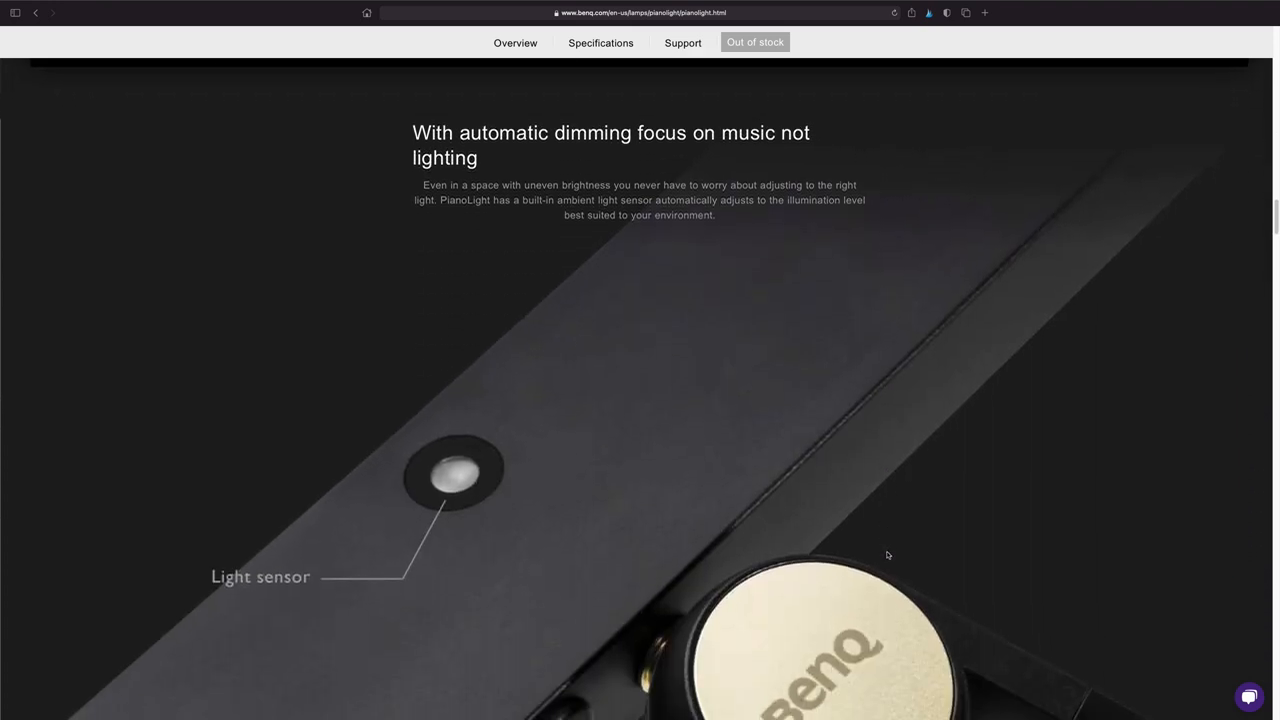
scroll(down, 3)
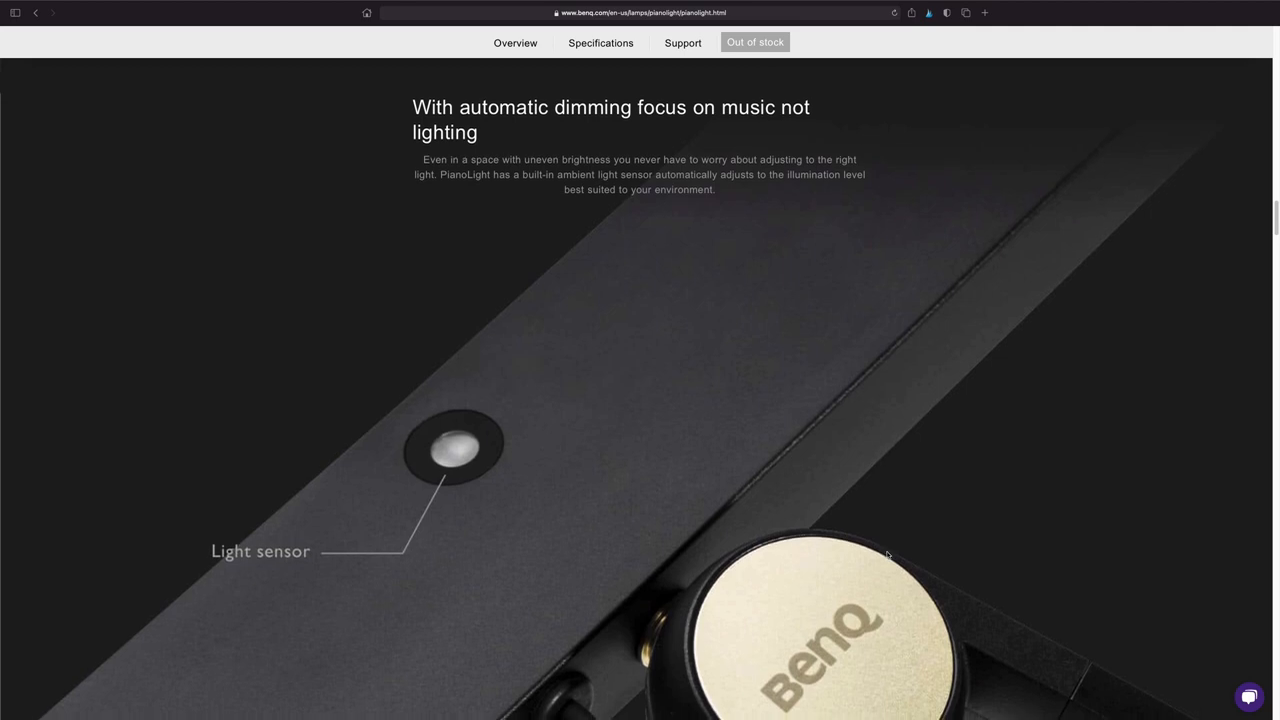
scroll(down, 3)
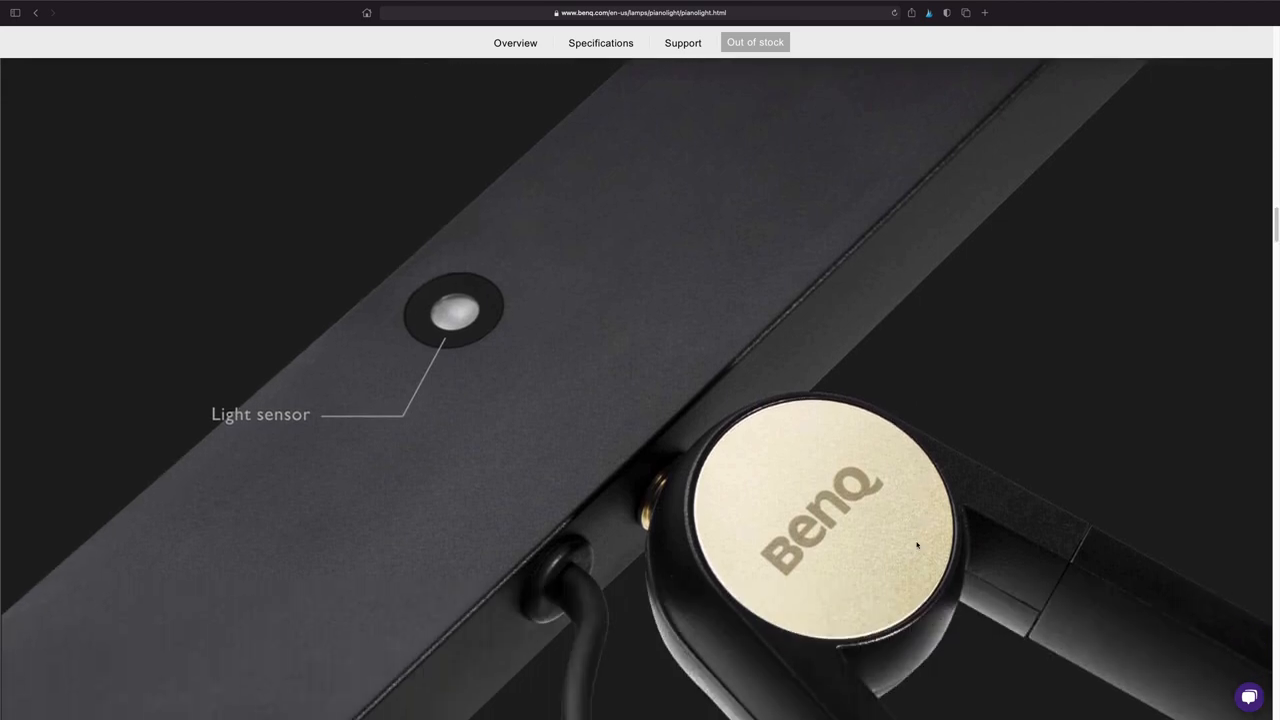
scroll(down, 3)
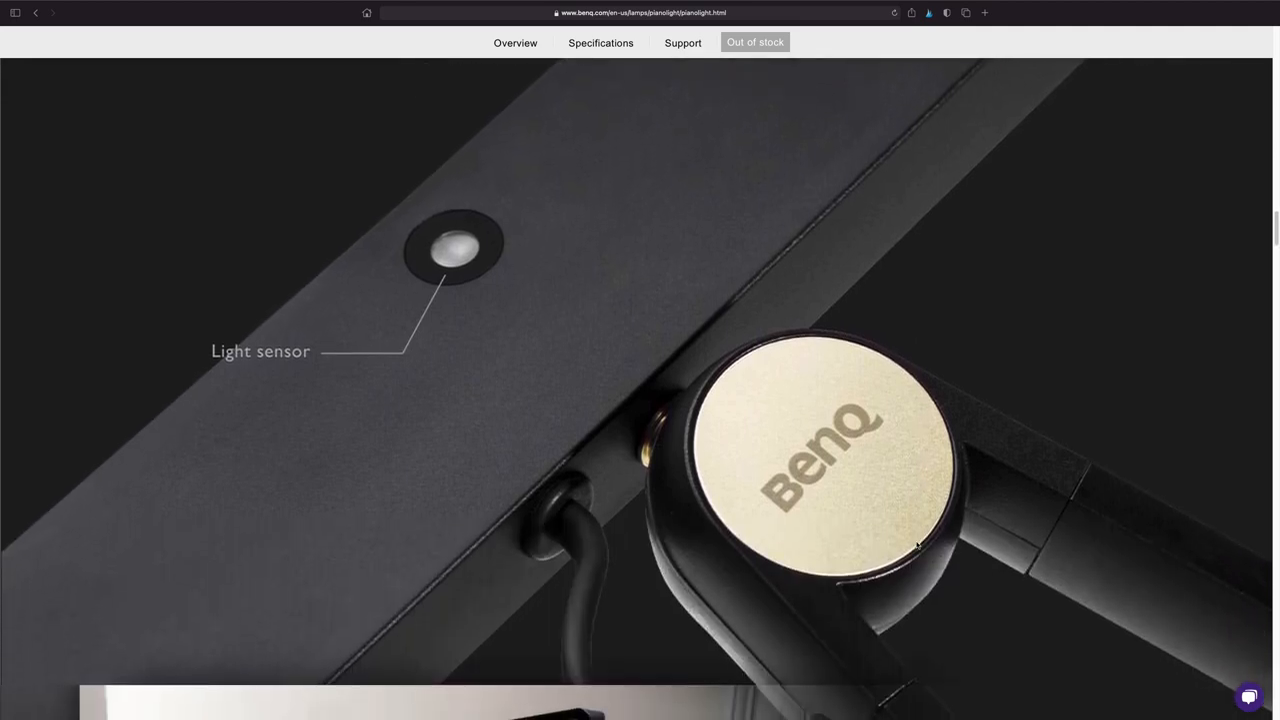
scroll(down, 3)
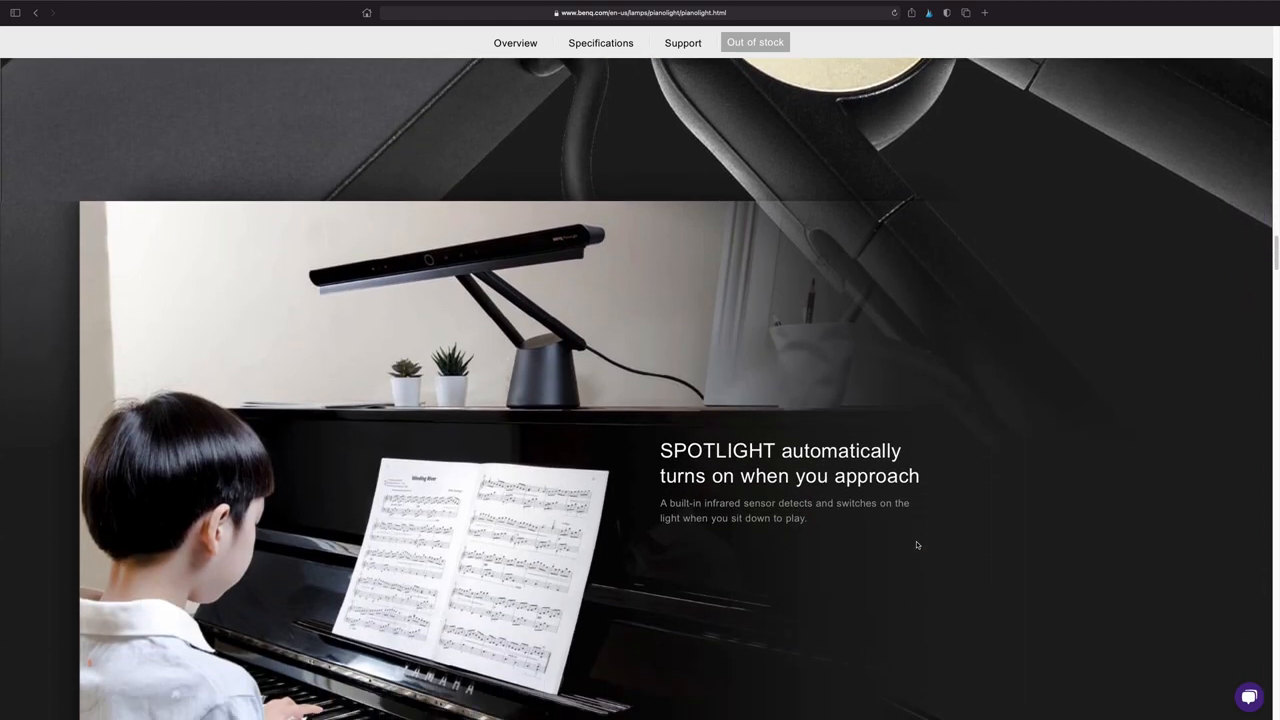
scroll(down, 3)
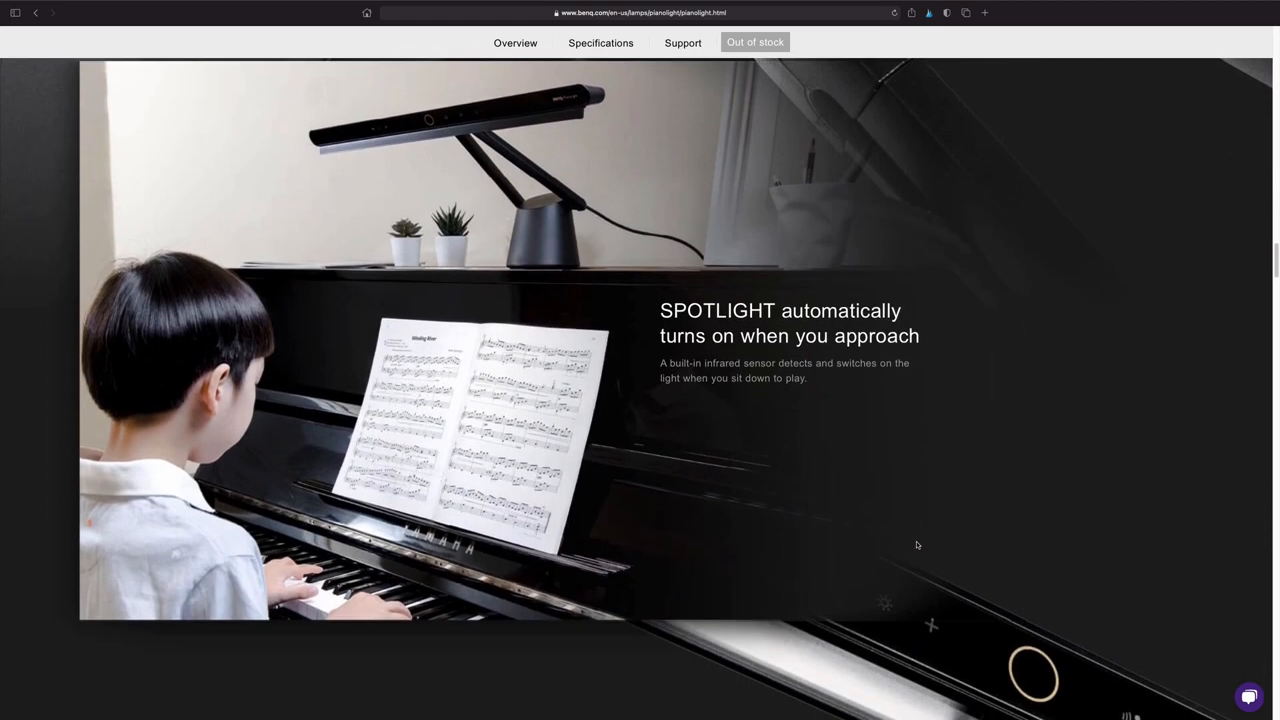
mouse_move(874, 532)
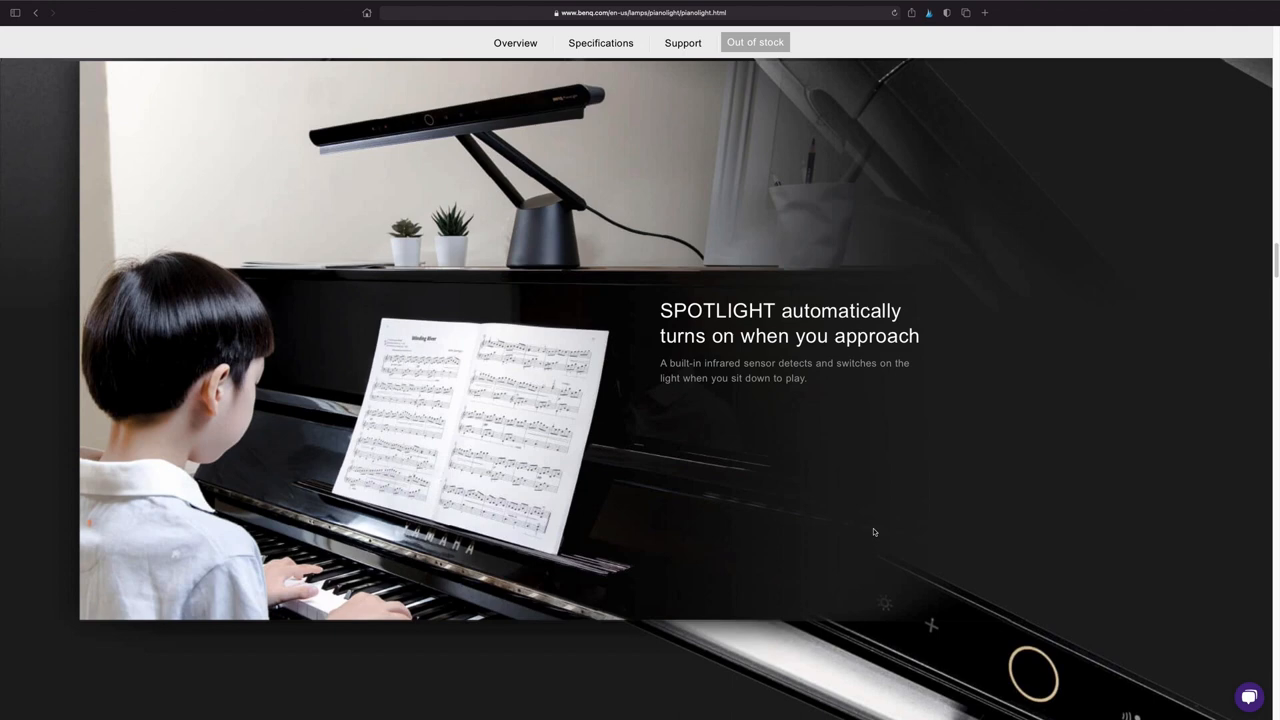
scroll(down, 3)
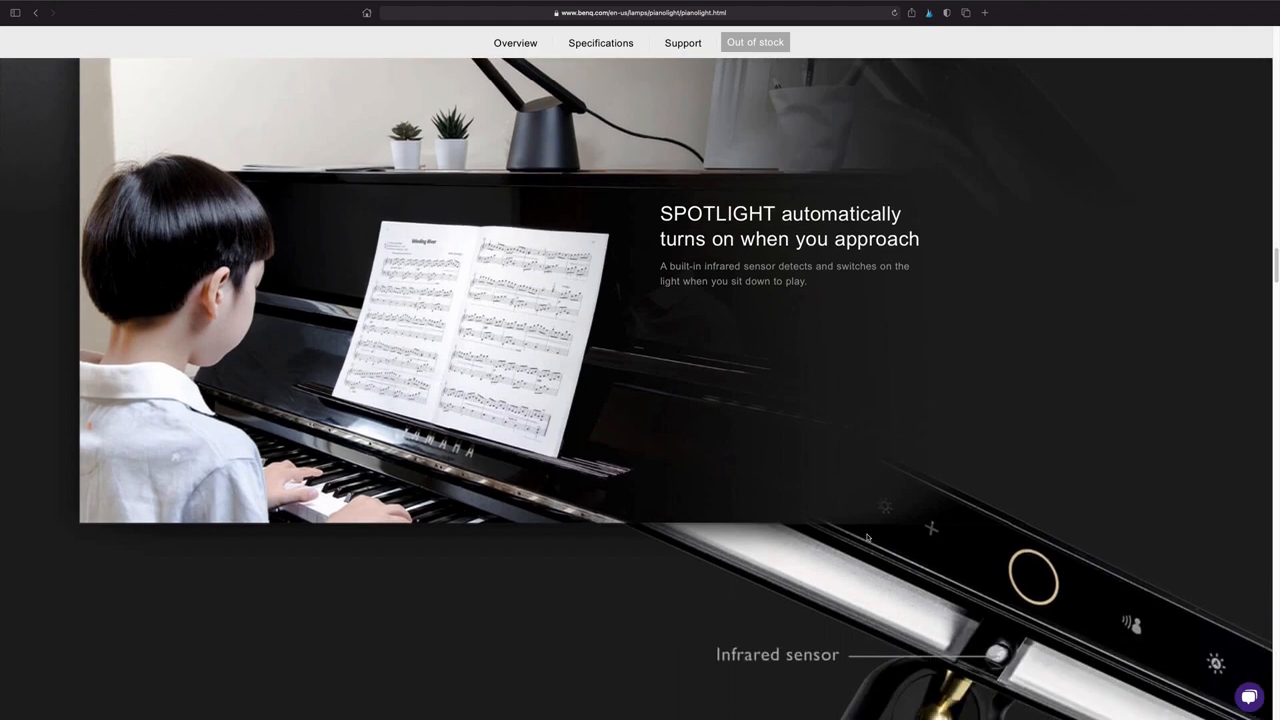
scroll(down, 3)
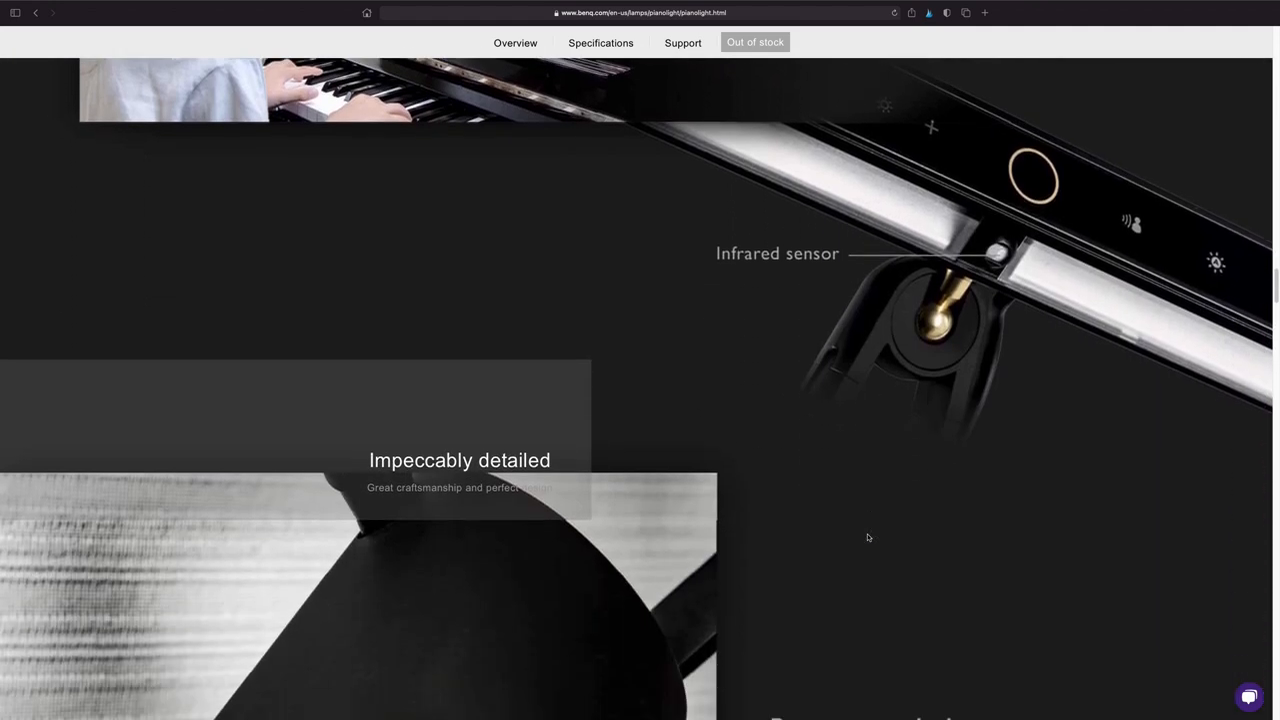
scroll(down, 3)
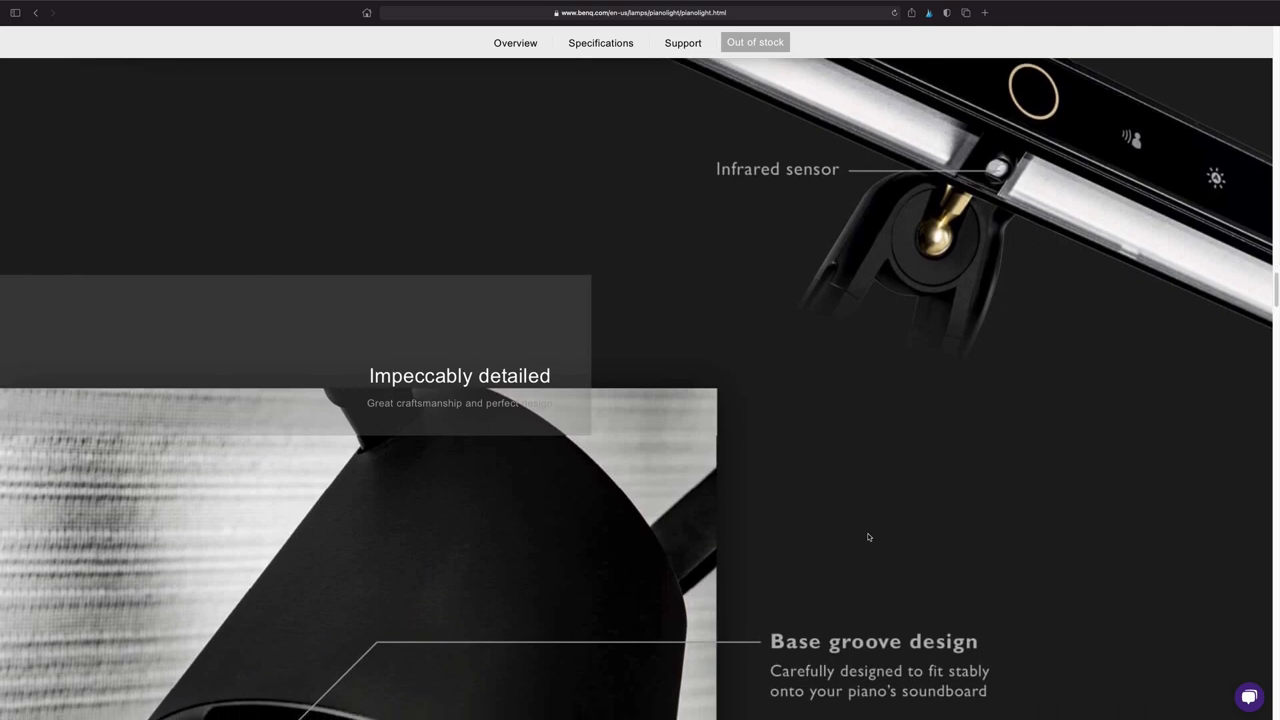
scroll(down, 3)
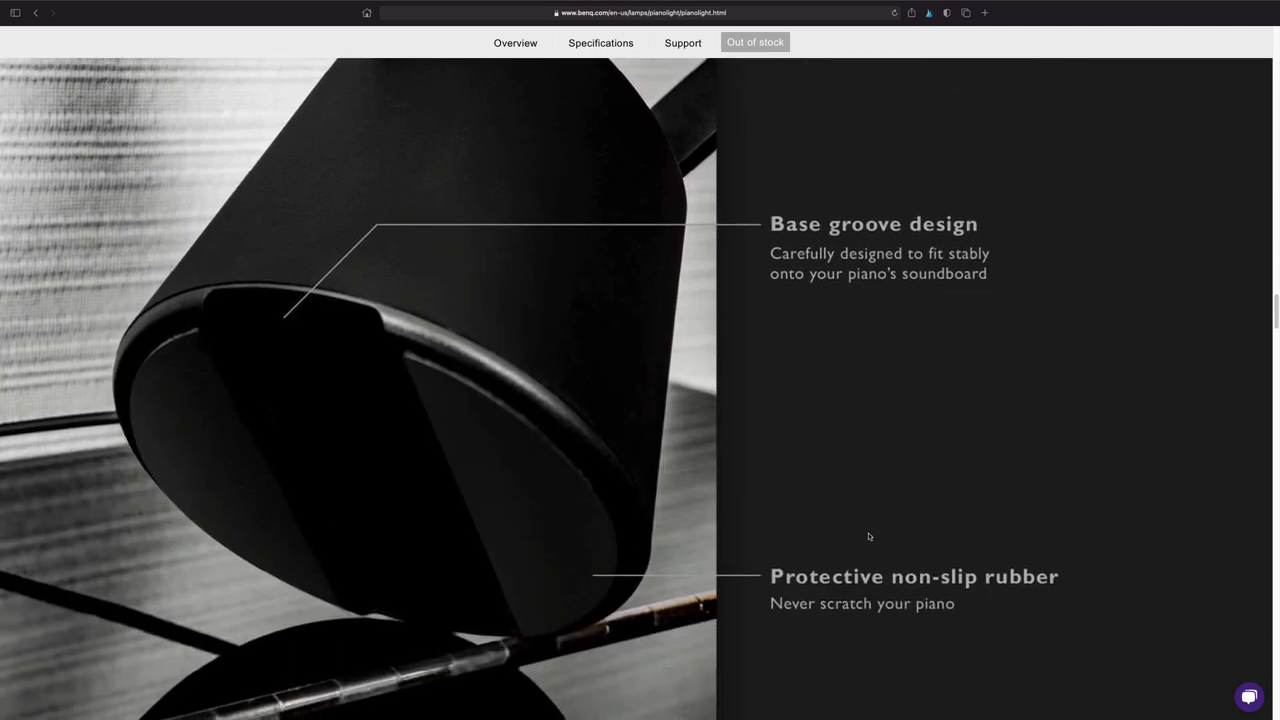
scroll(down, 3)
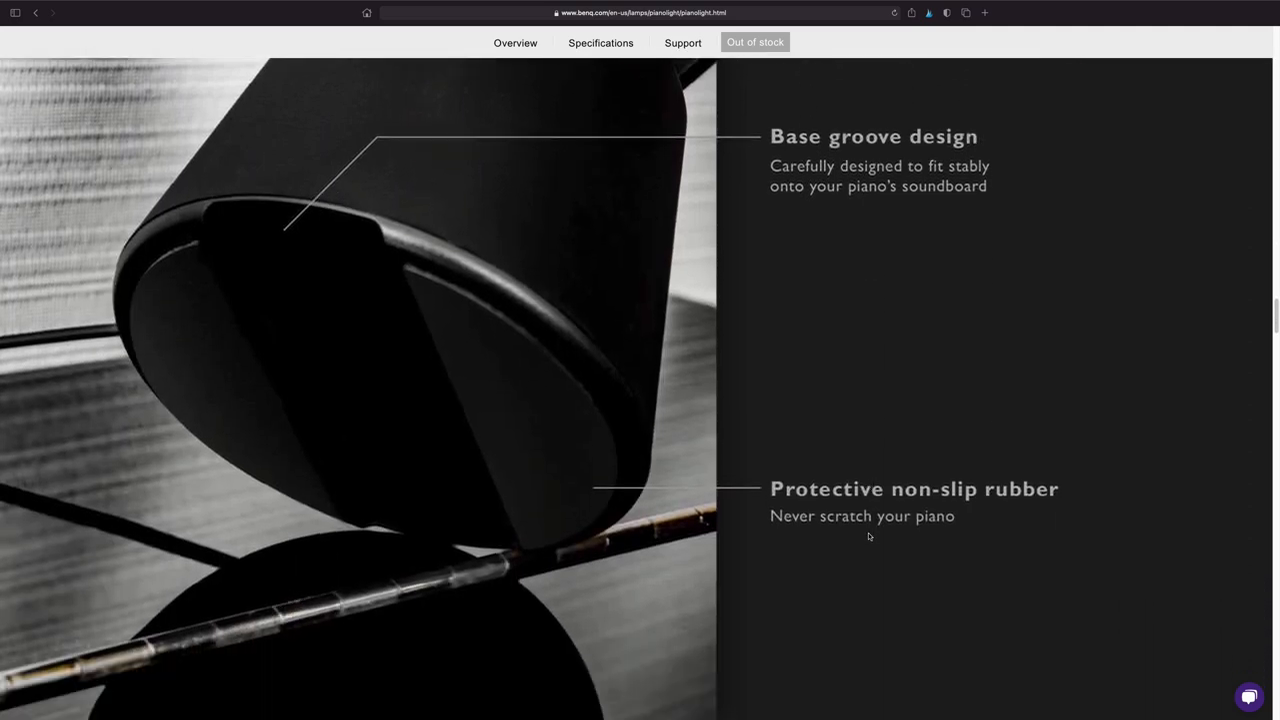
scroll(down, 3)
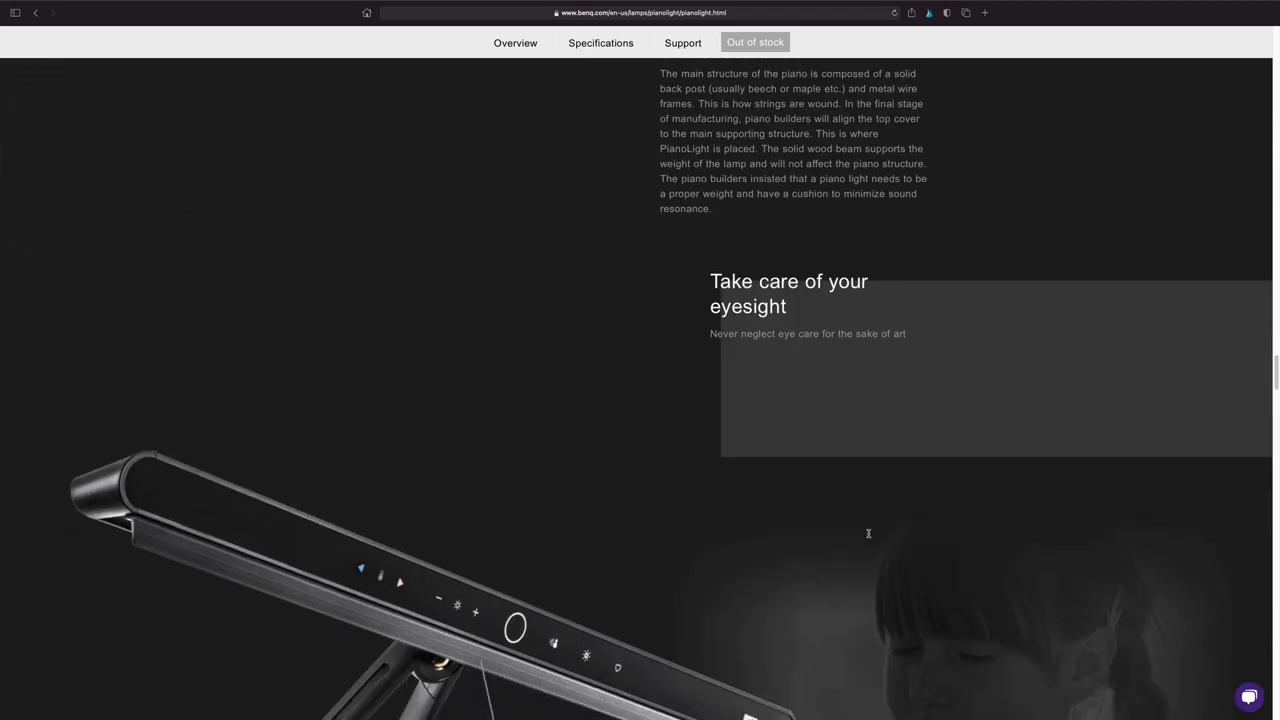
scroll(down, 3)
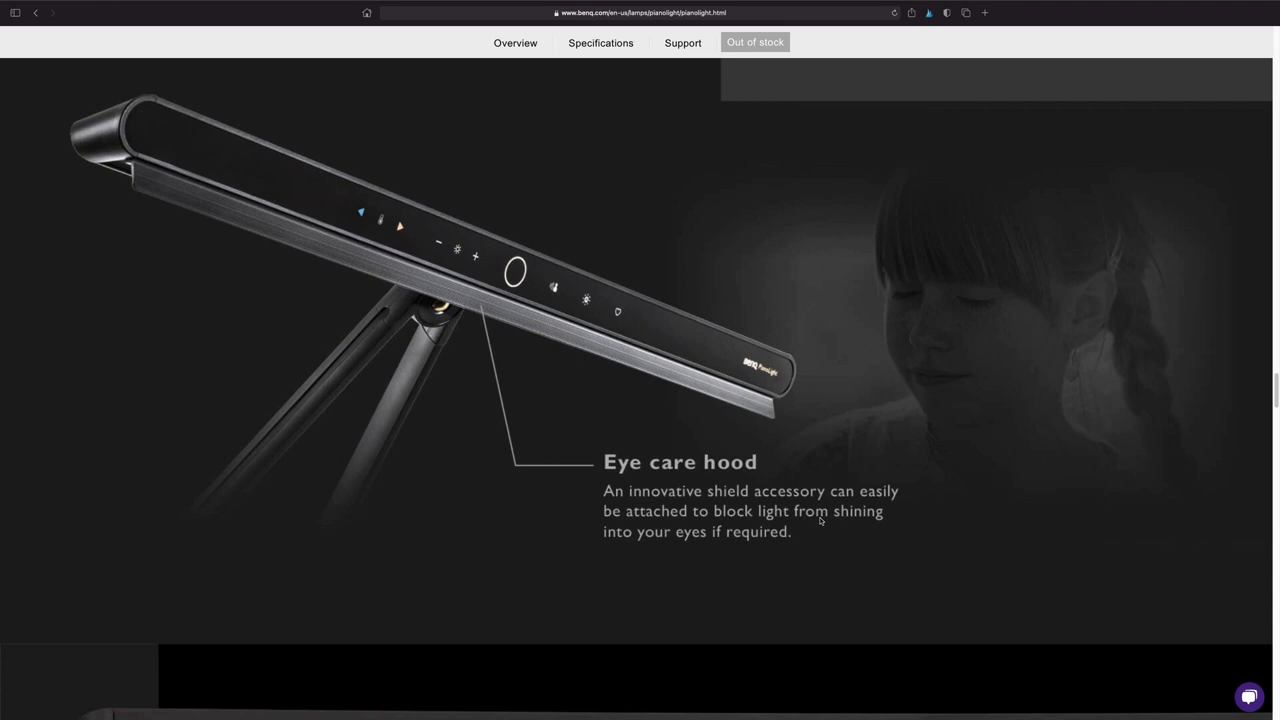
scroll(down, 3)
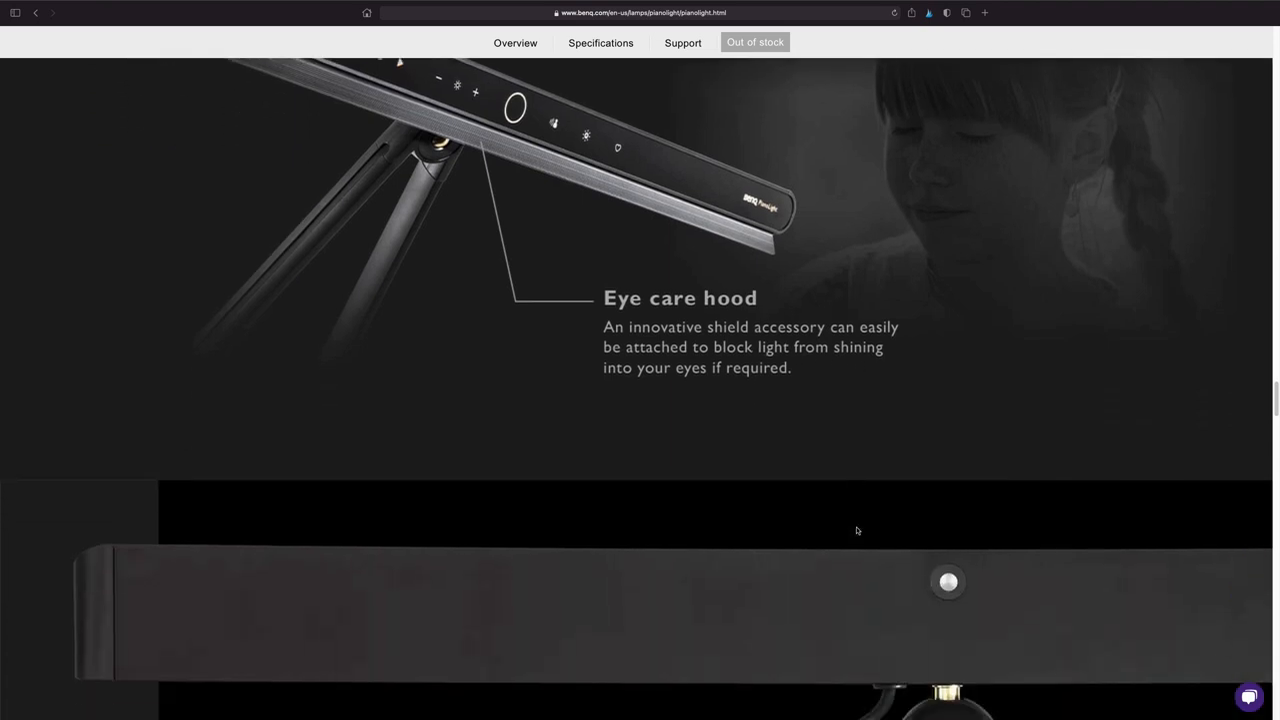
scroll(down, 3)
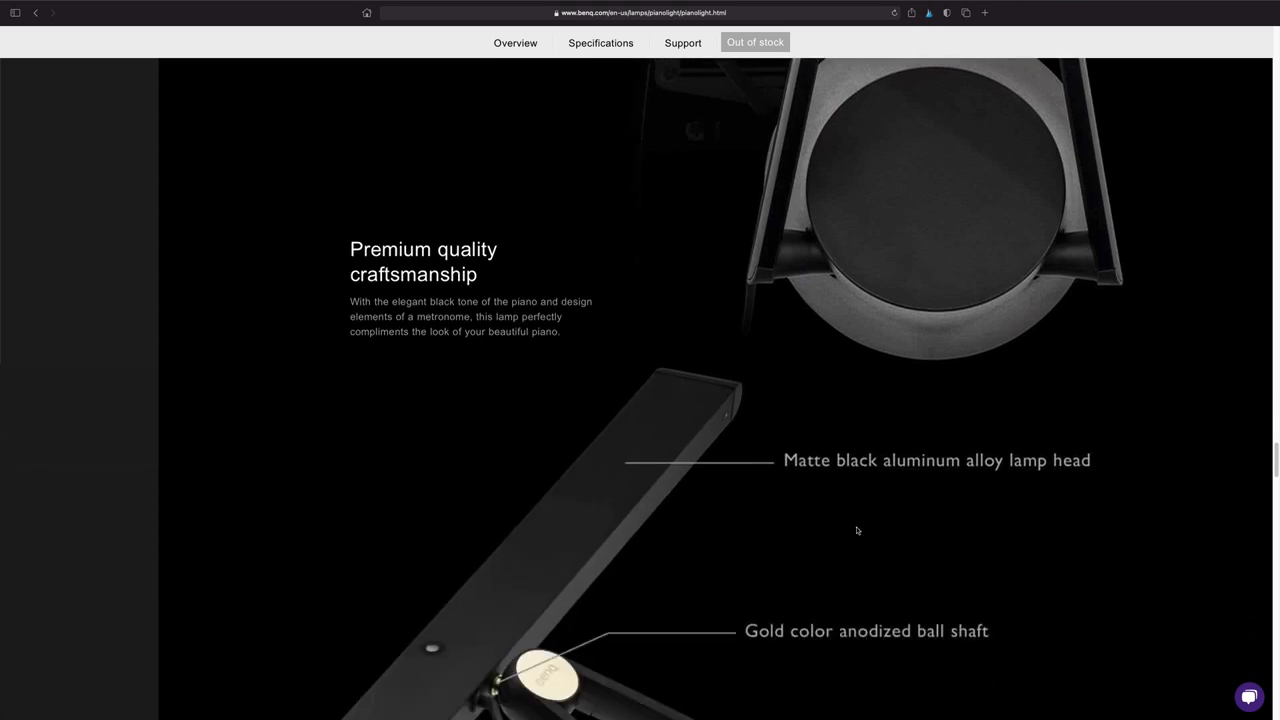
scroll(down, 3)
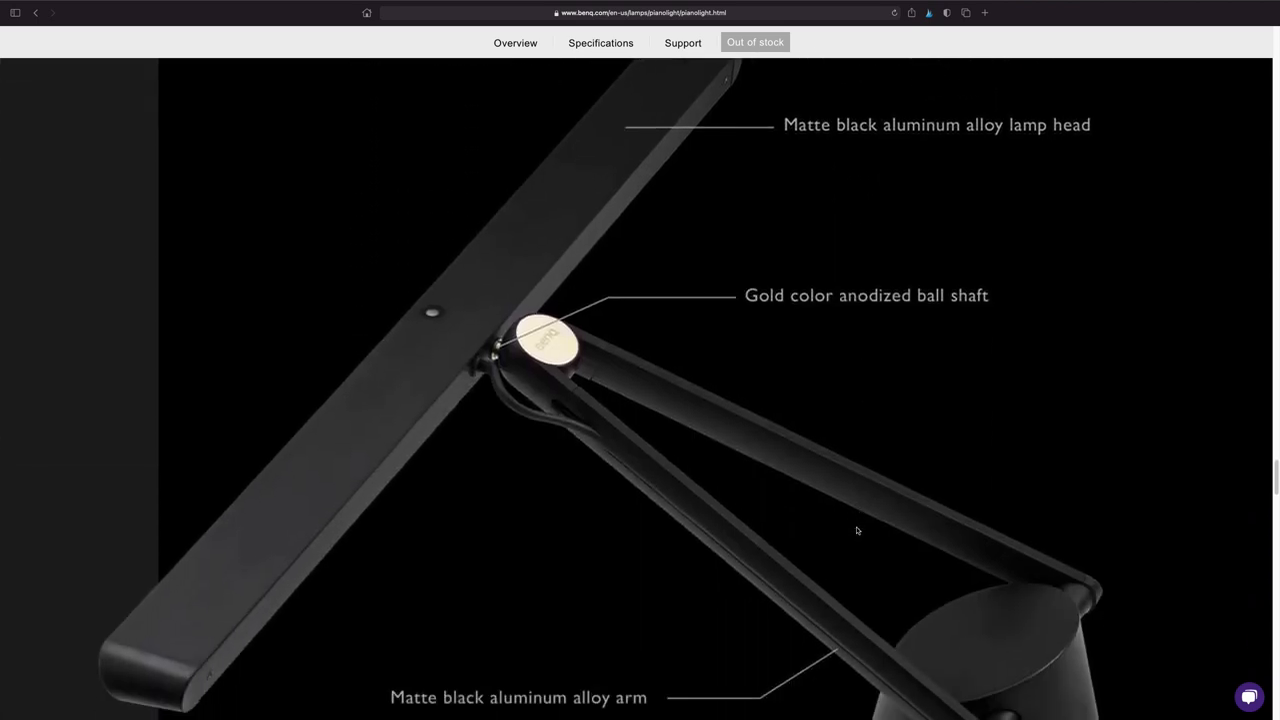
scroll(down, 3)
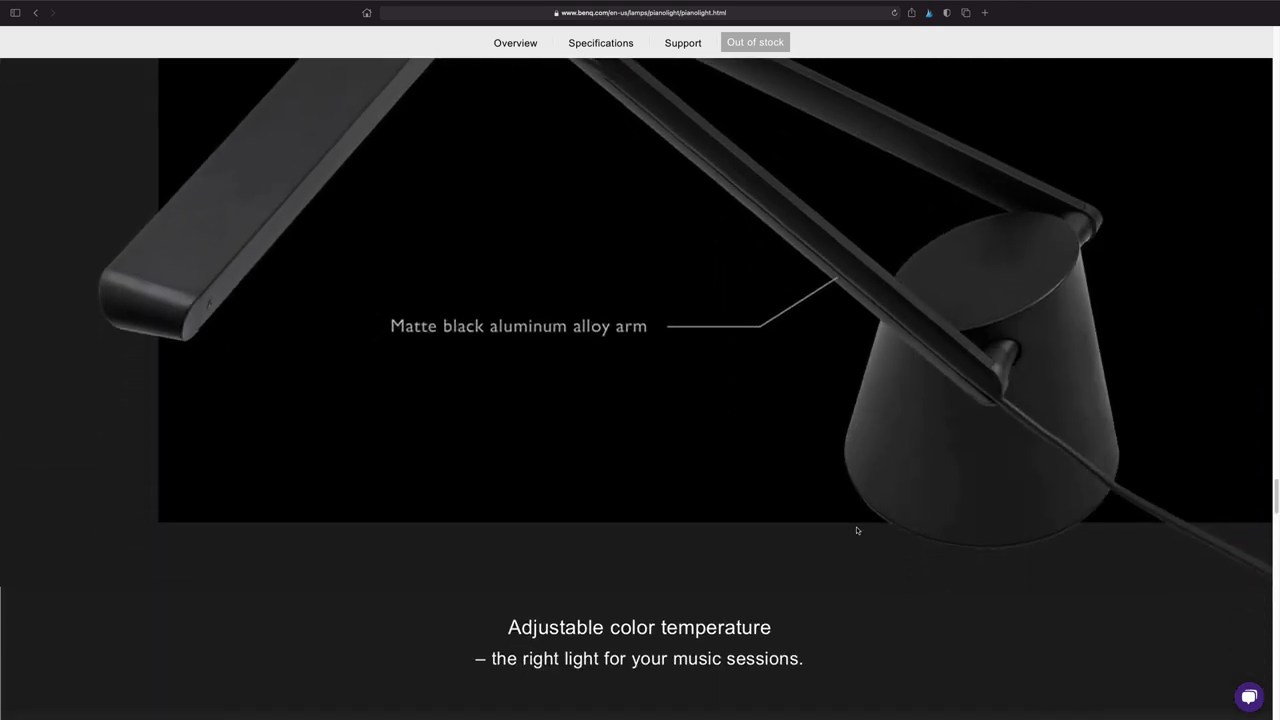
scroll(down, 3)
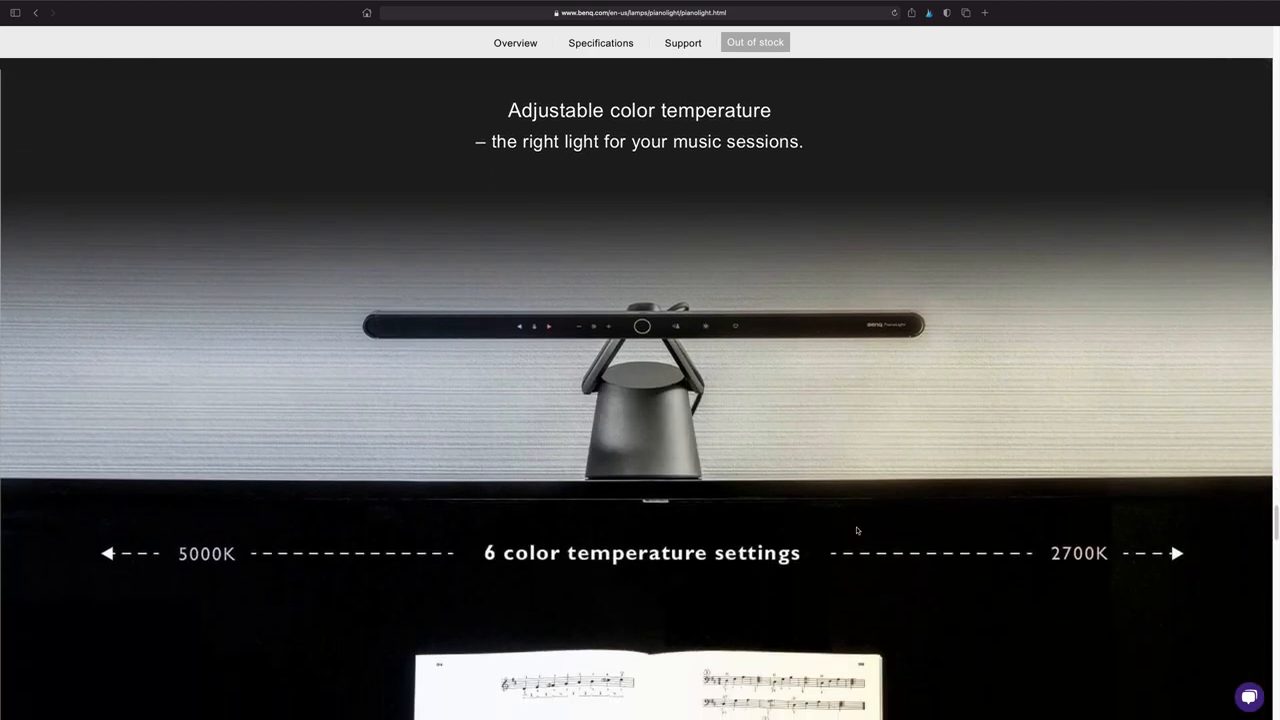
scroll(down, 3)
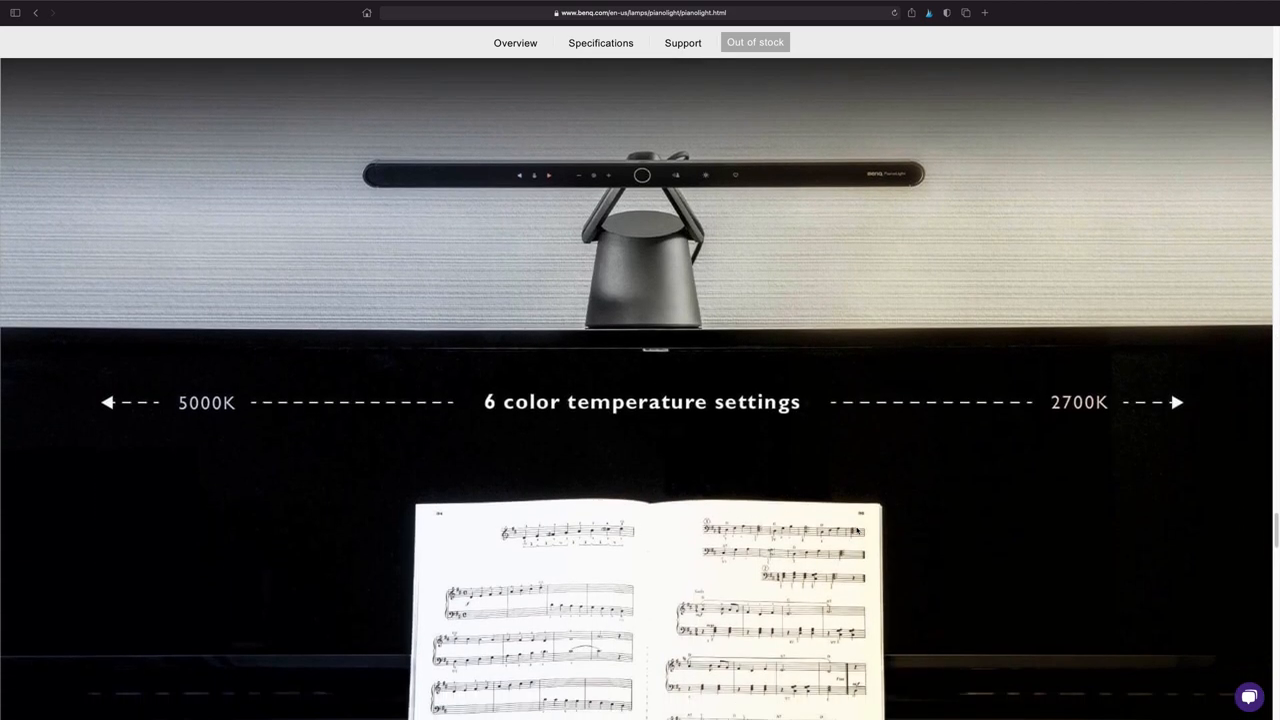
scroll(down, 3)
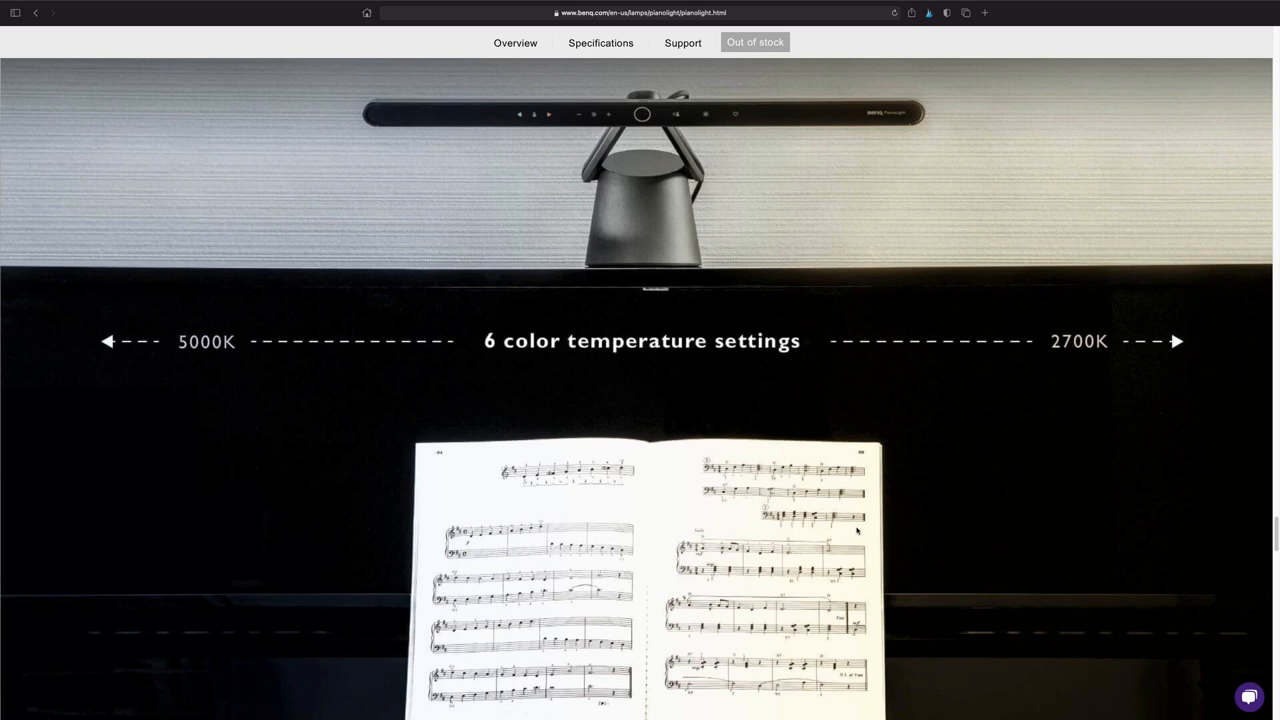
scroll(down, 3)
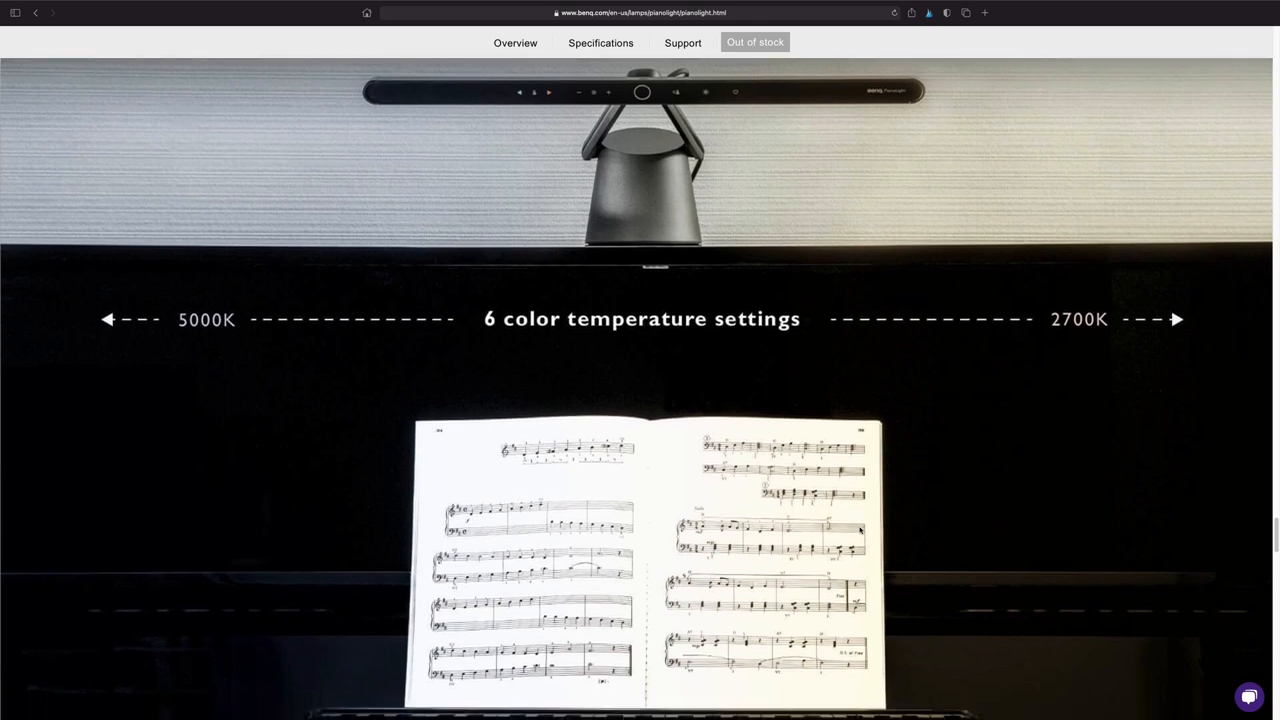
scroll(down, 3)
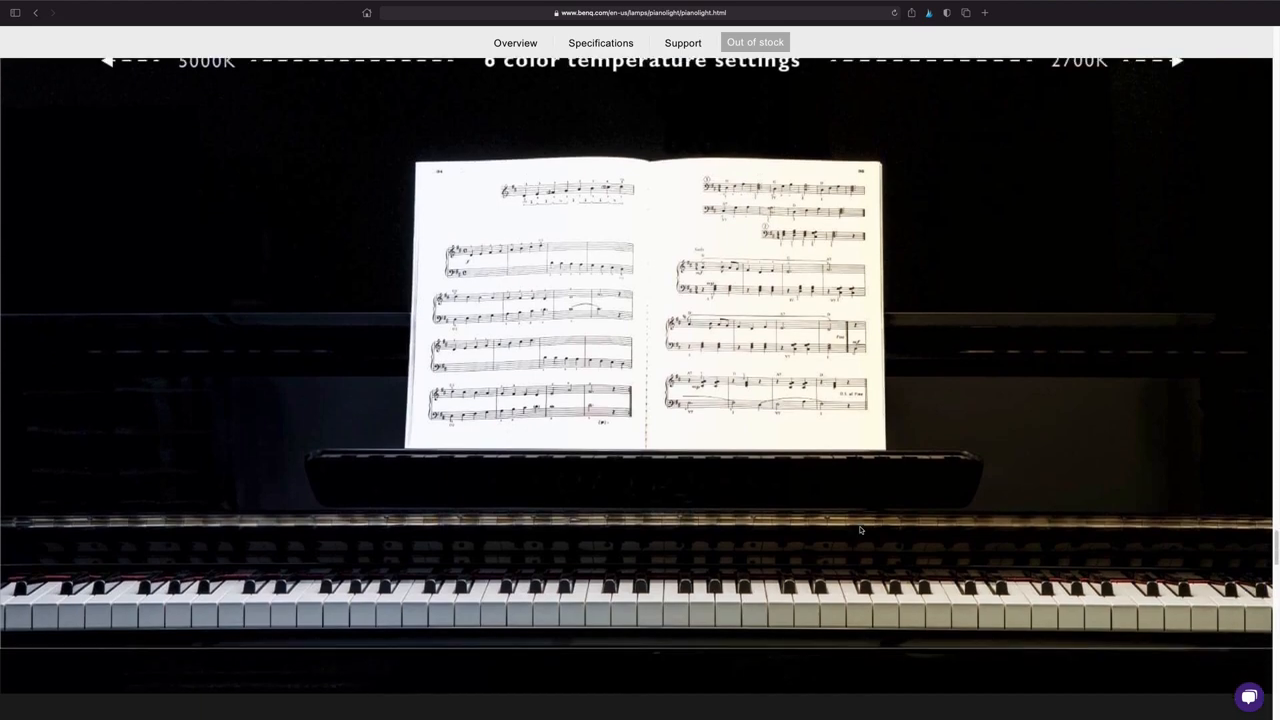
scroll(down, 3)
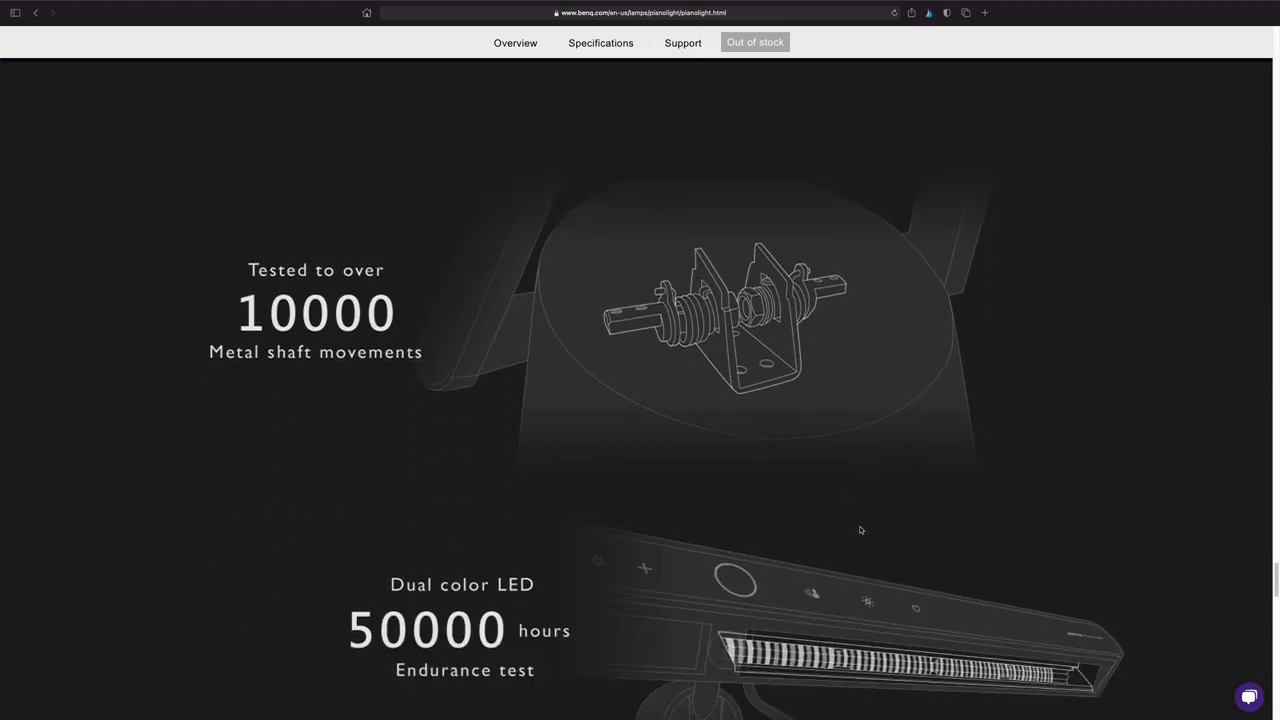
scroll(down, 3)
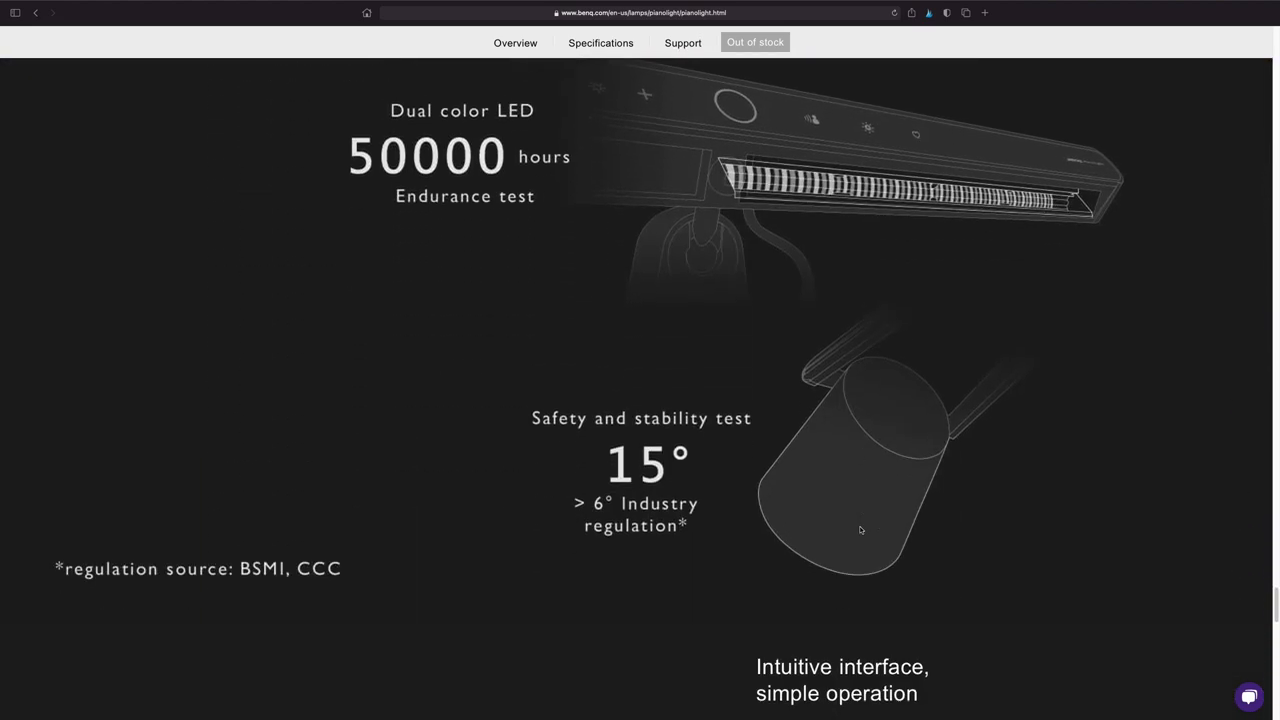
scroll(down, 3)
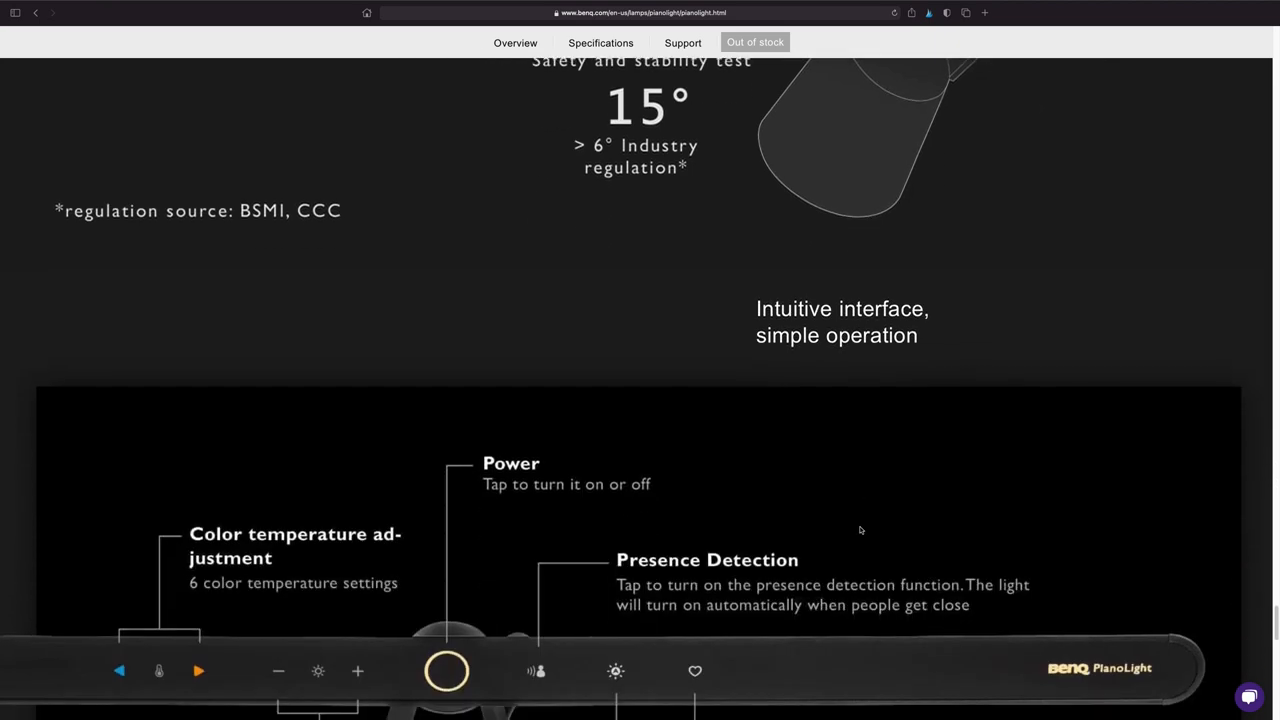
scroll(down, 3)
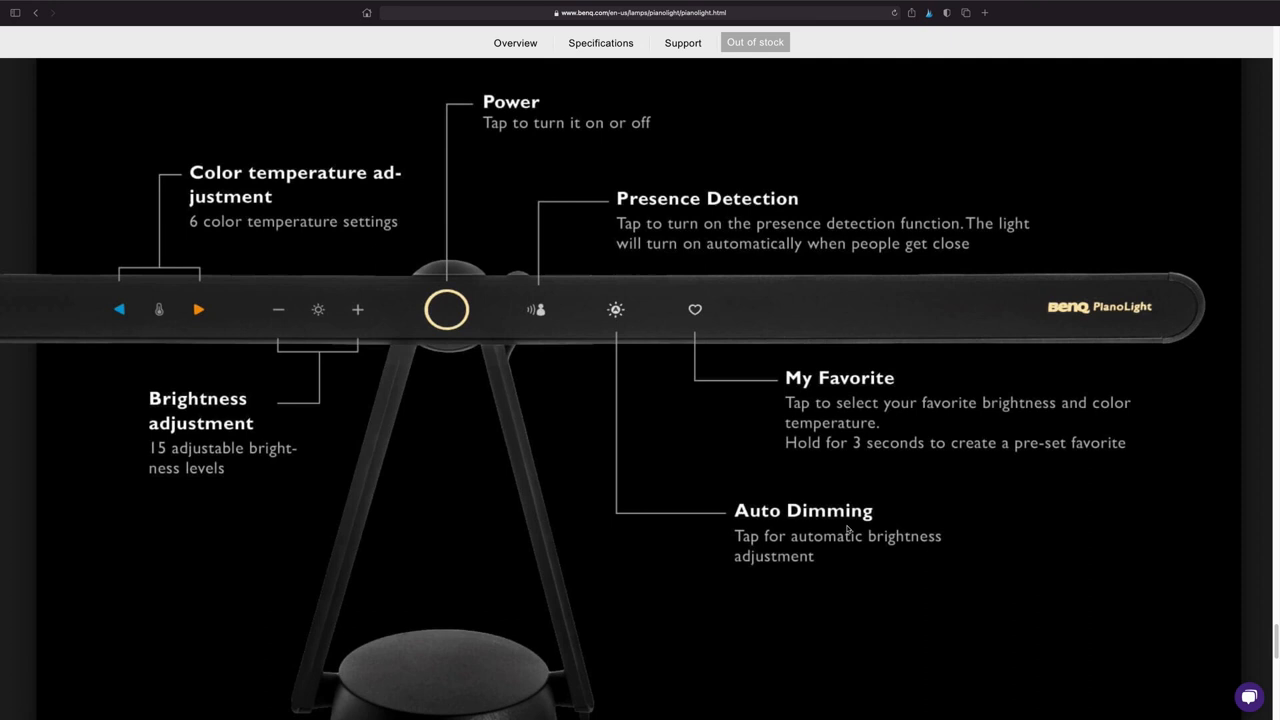
mouse_move(836, 532)
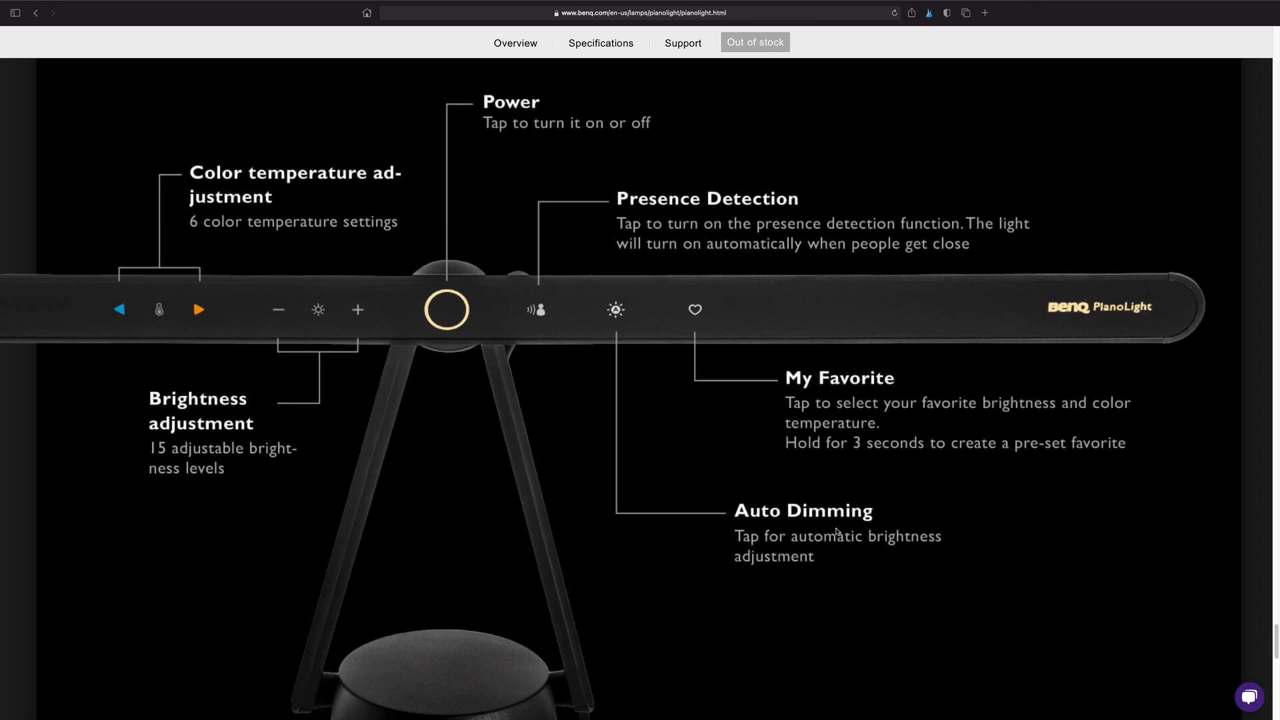
scroll(down, 3)
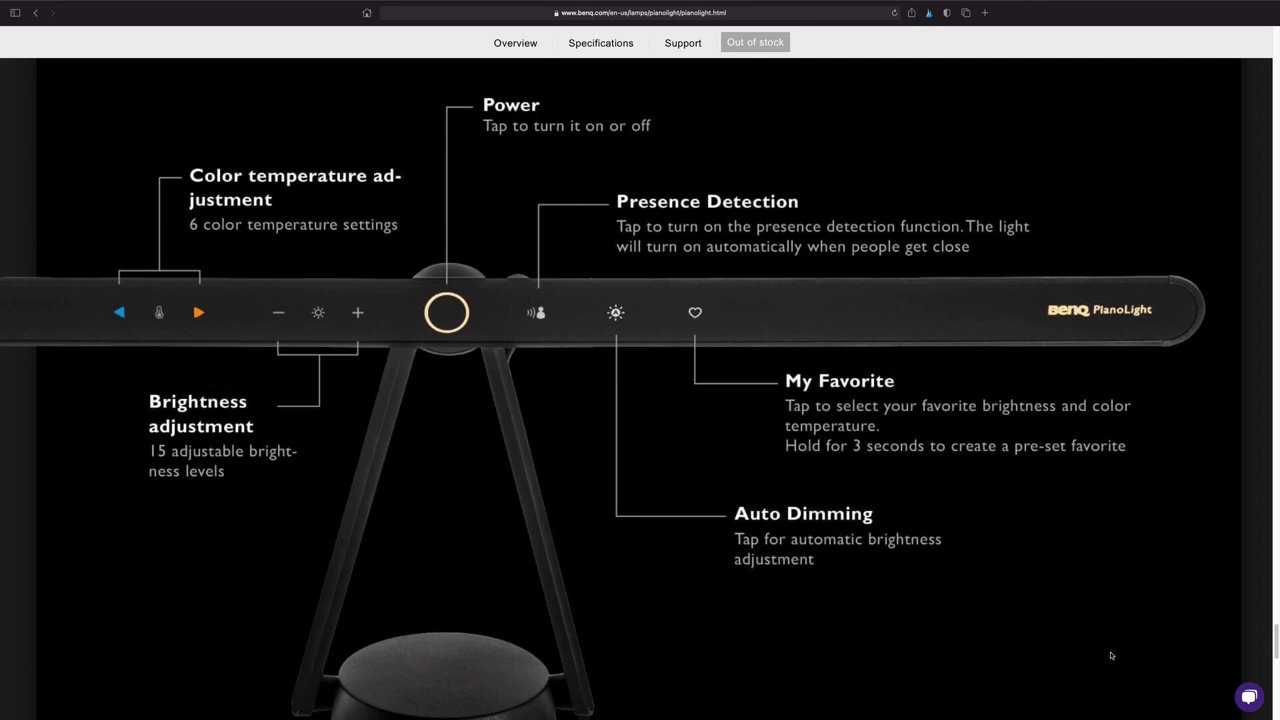